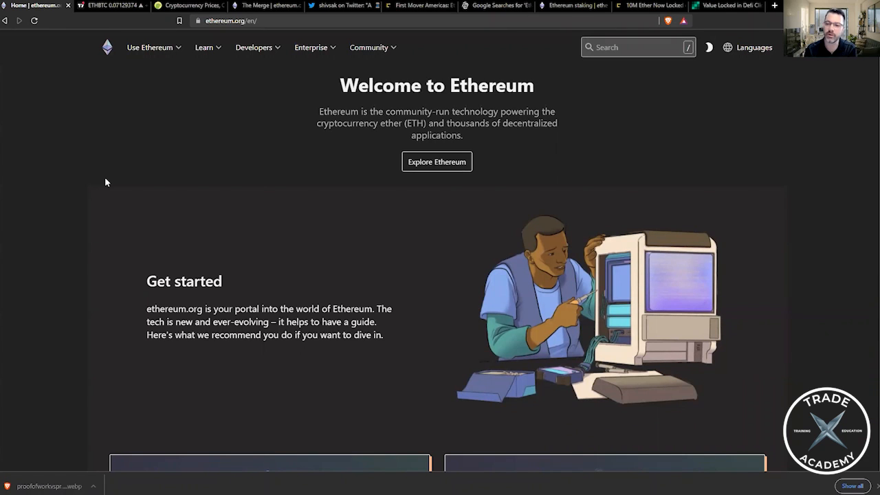
mouse_move(156, 142)
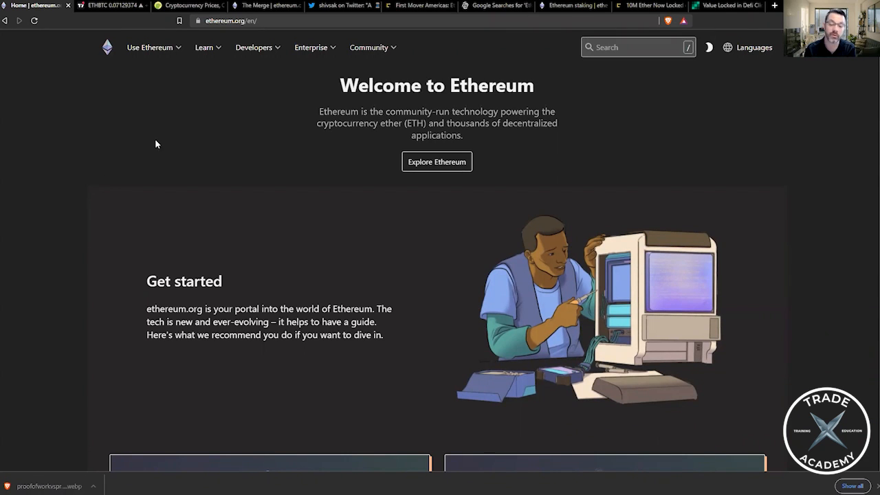
mouse_move(166, 140)
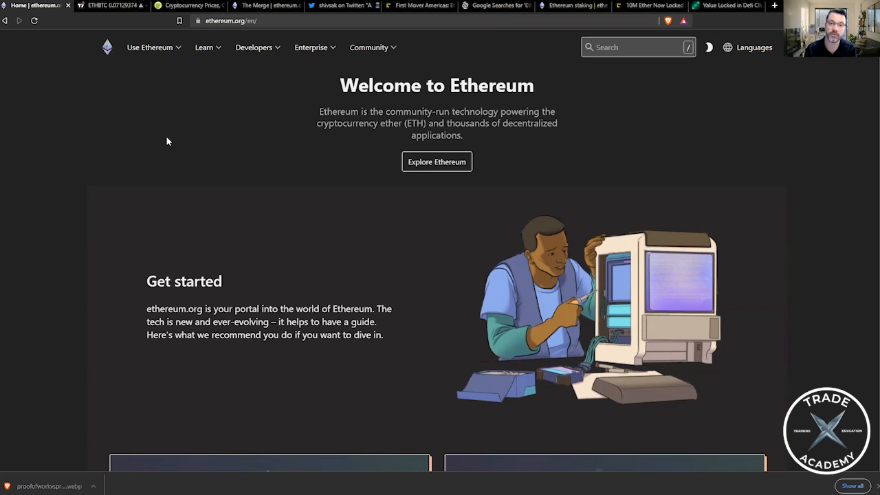
mouse_move(169, 136)
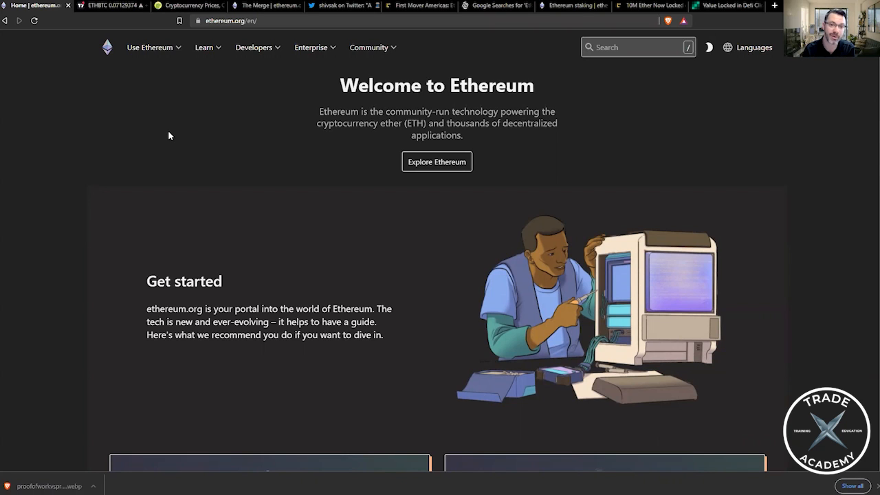
mouse_move(172, 135)
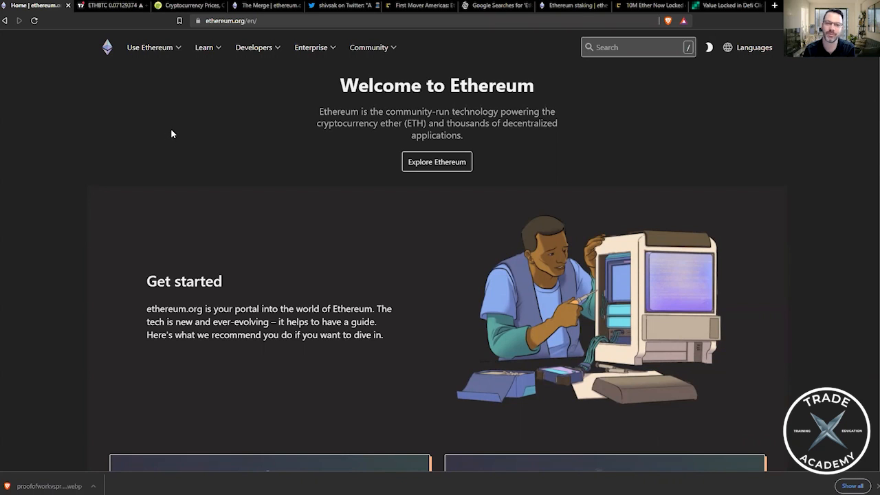
mouse_move(170, 130)
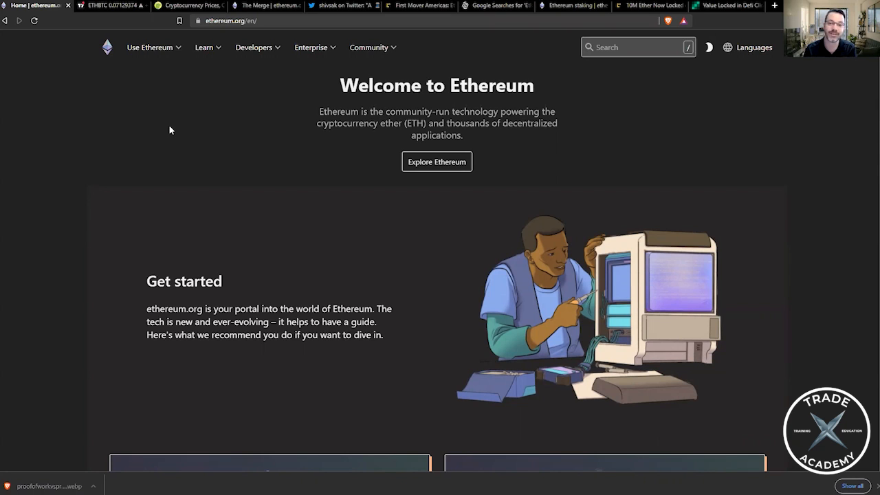
mouse_move(173, 126)
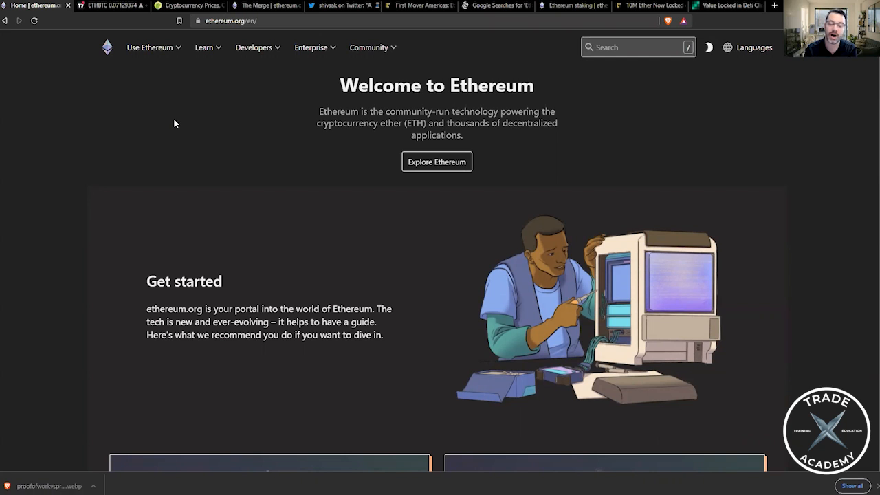
mouse_move(150, 47)
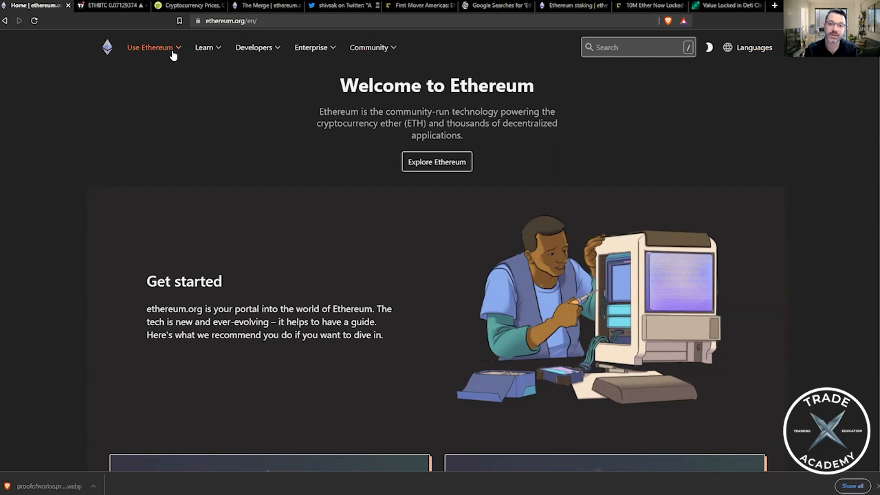
Step: Show CoinGecko's cryptocurrency market-cap rankings with Bitcoin and Ethereum on top
click(190, 6)
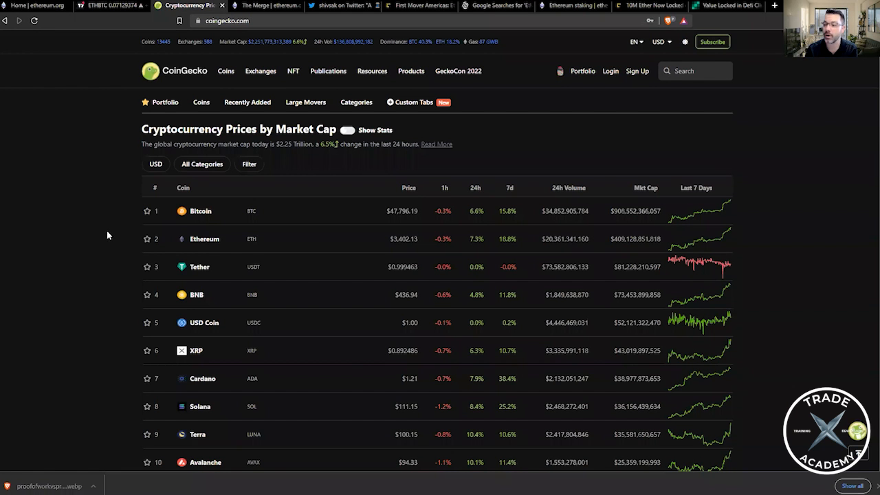
mouse_move(99, 178)
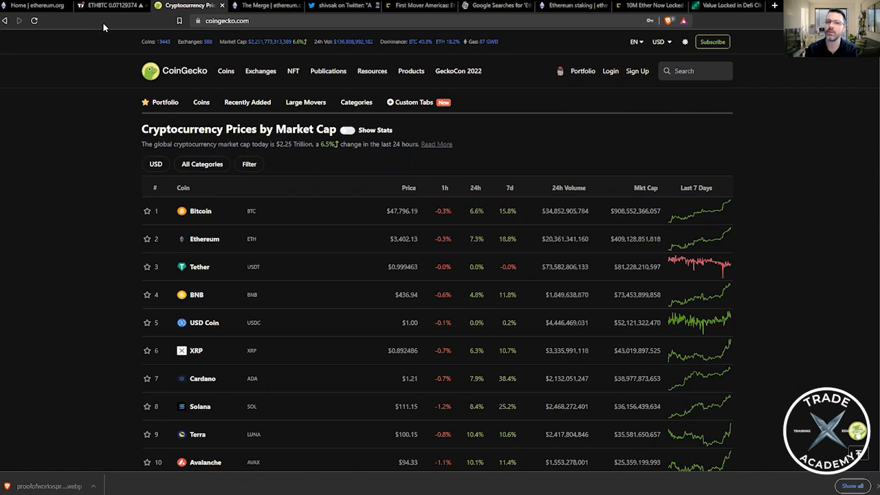
Step: Show the TradingView daily ETH/BTC candlestick chart with its descending trendline
click(110, 6)
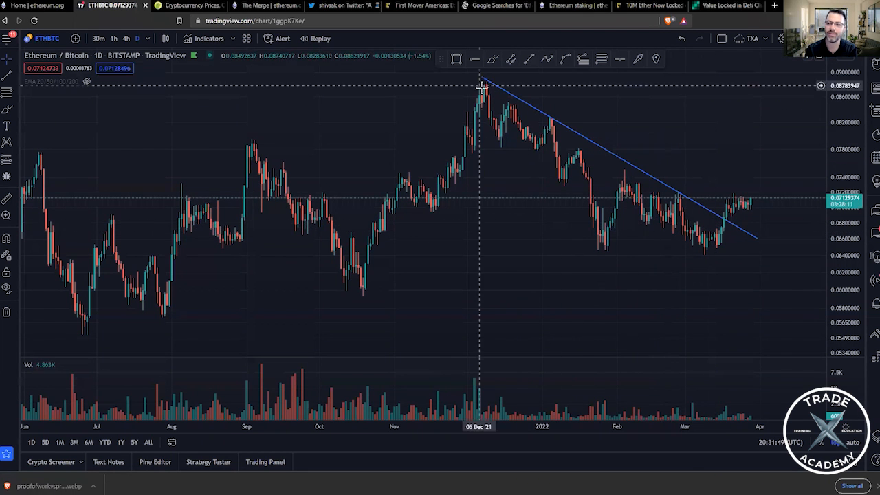
mouse_move(745, 217)
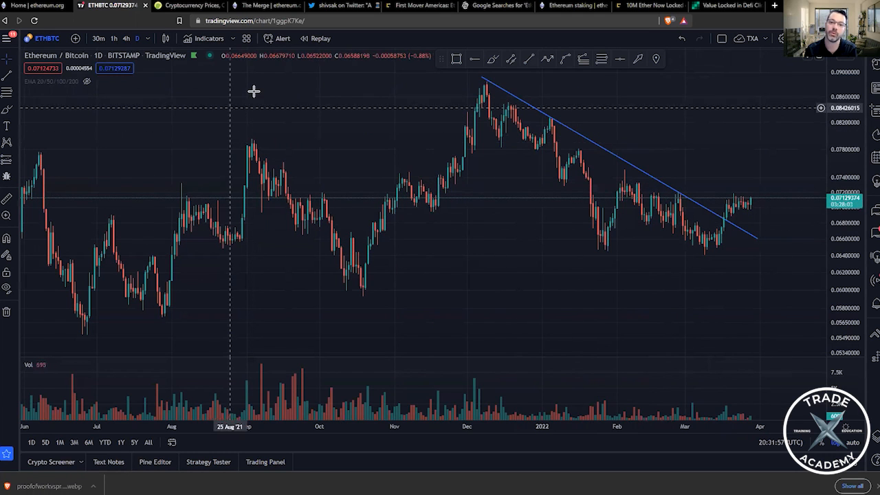
mouse_move(236, 56)
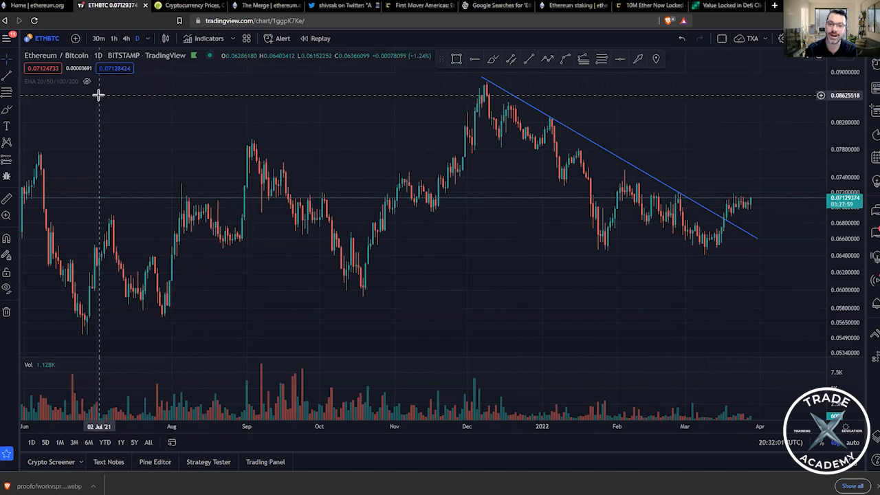
mouse_move(96, 90)
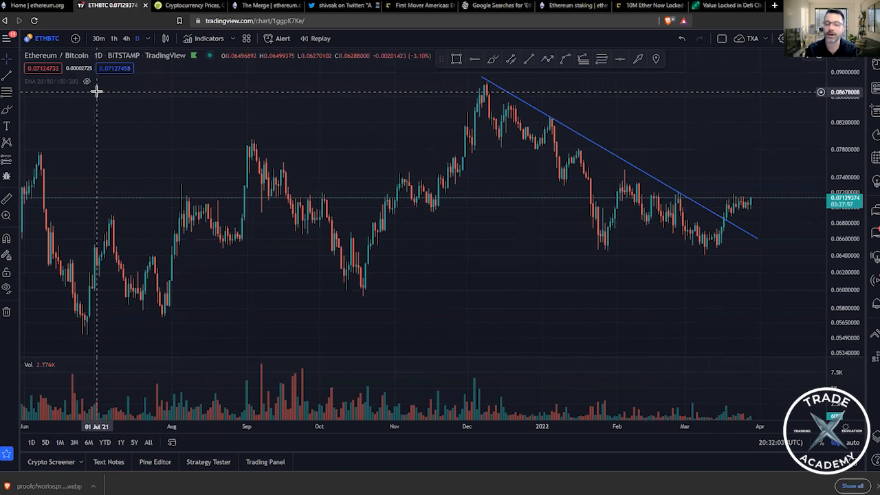
mouse_move(117, 85)
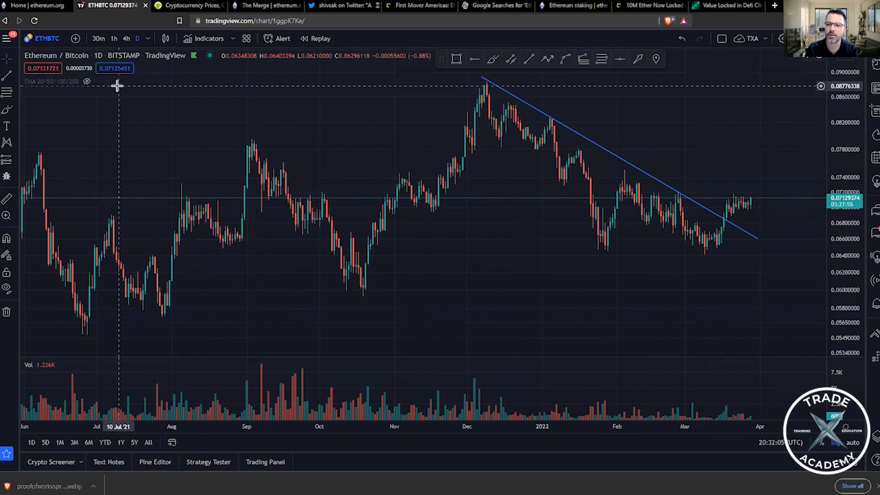
mouse_move(267, 6)
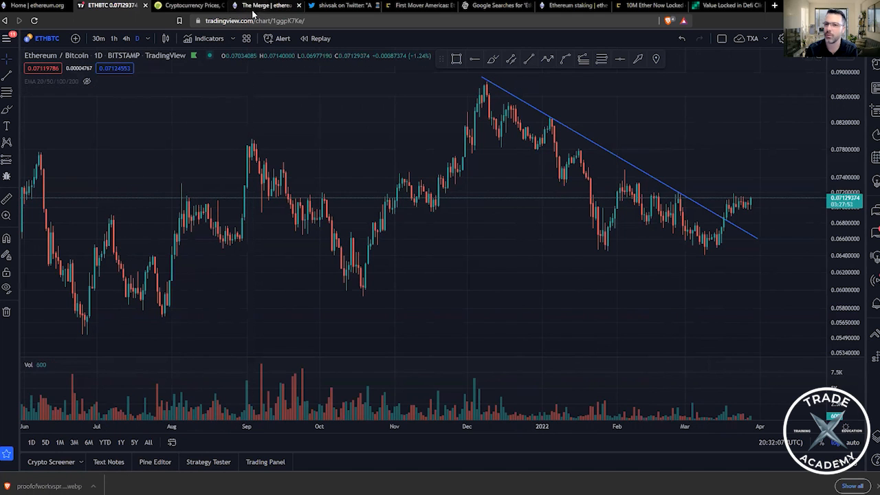
Step: Show ethereum.org's The Merge page down to the 'When's it shipping?' ~Q2 2022 box
click(264, 5)
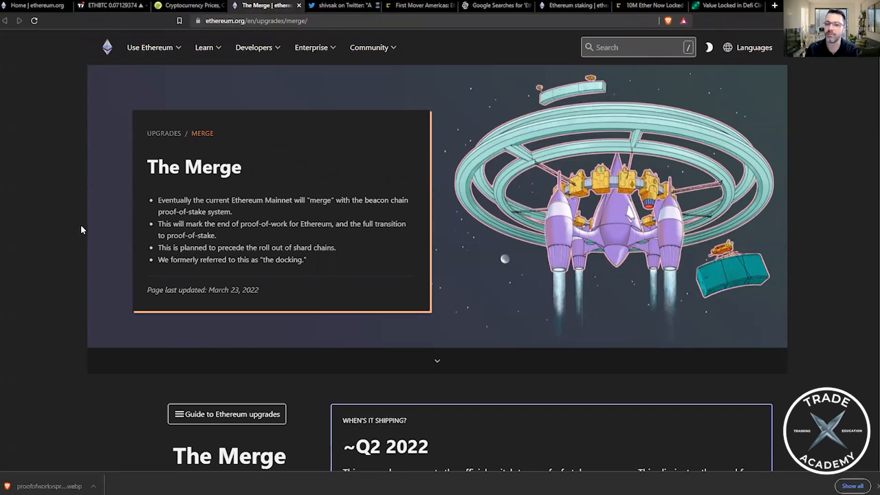
mouse_move(61, 225)
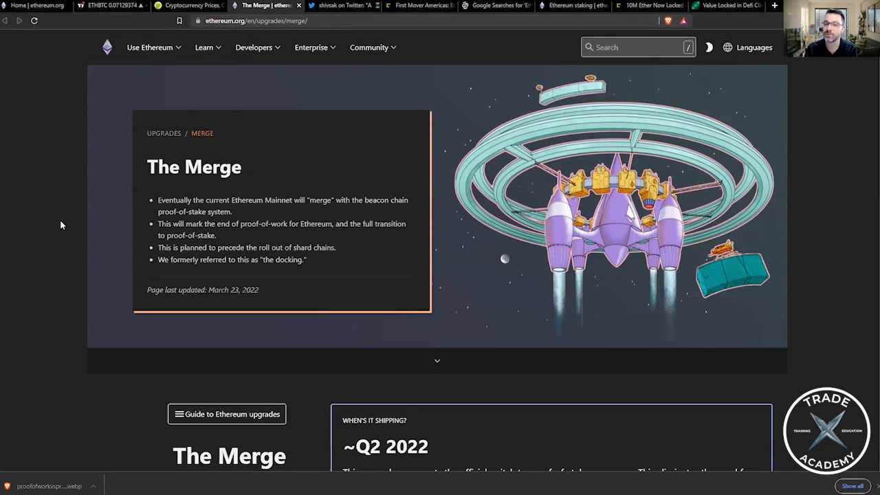
scroll(down, 3)
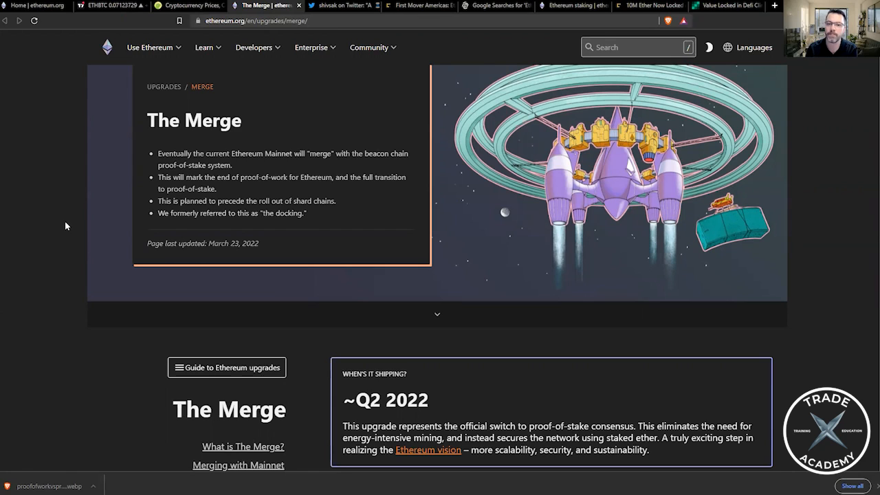
mouse_move(71, 217)
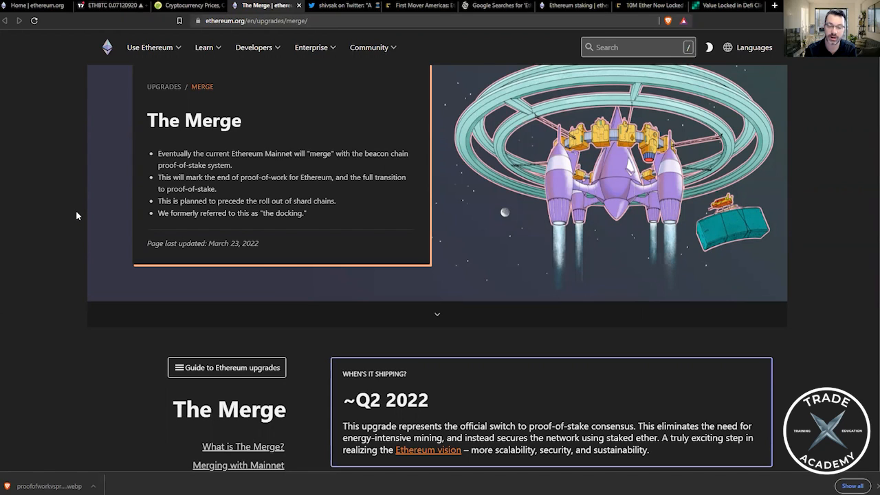
mouse_move(66, 223)
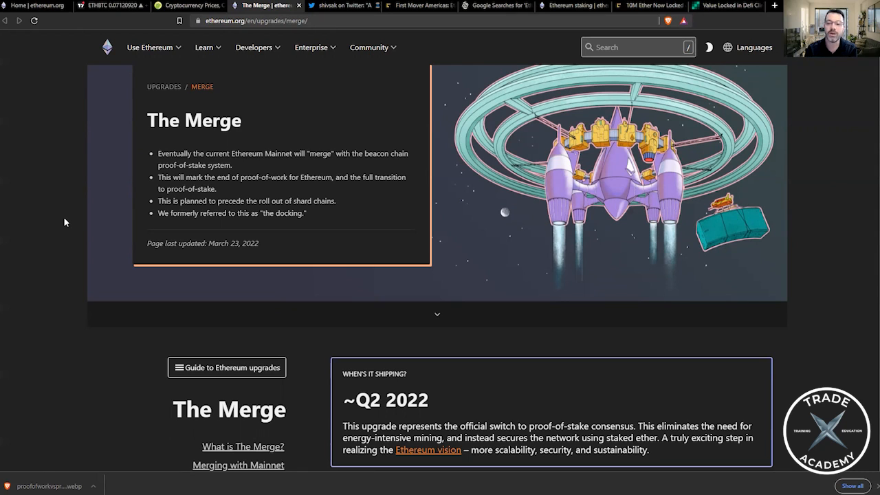
mouse_move(68, 230)
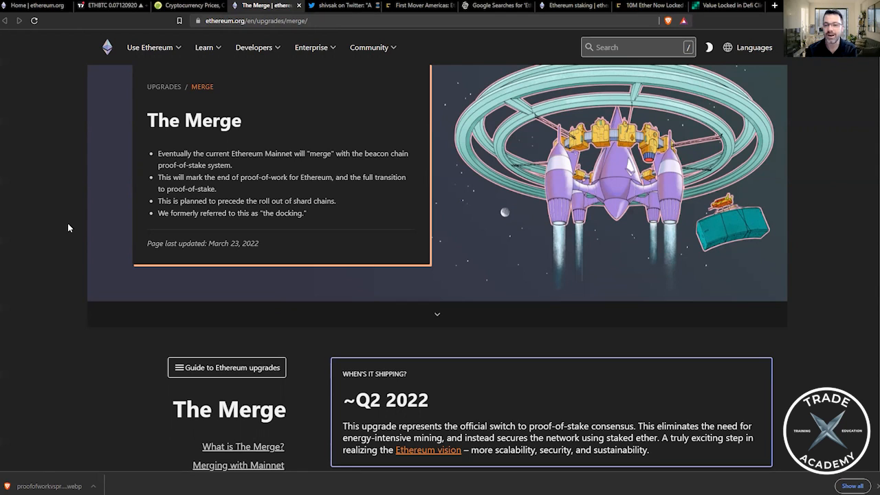
scroll(down, 3)
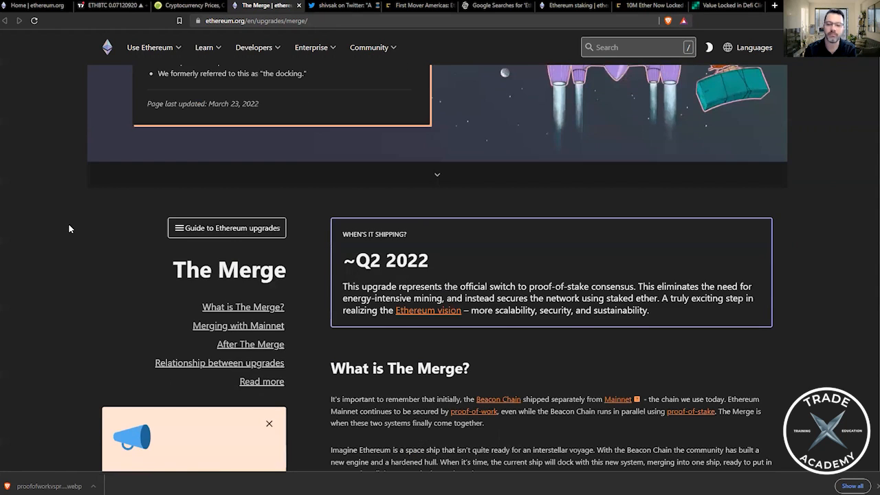
scroll(down, 3)
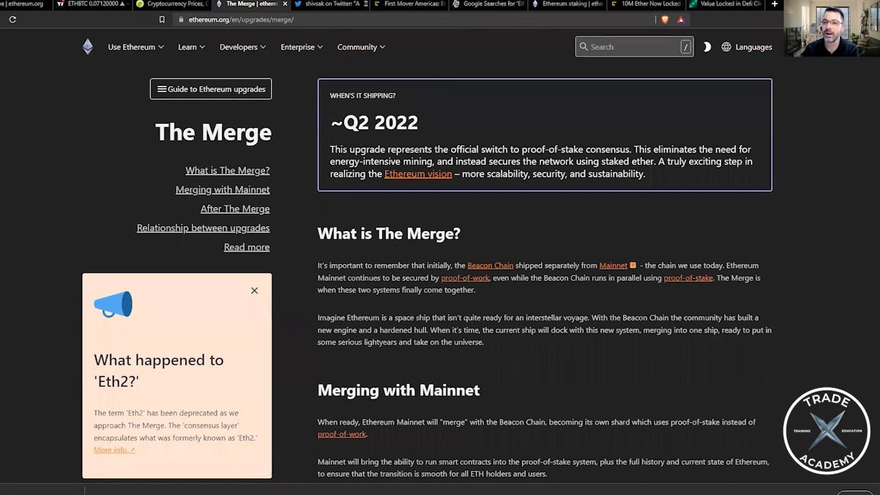
mouse_move(107, 107)
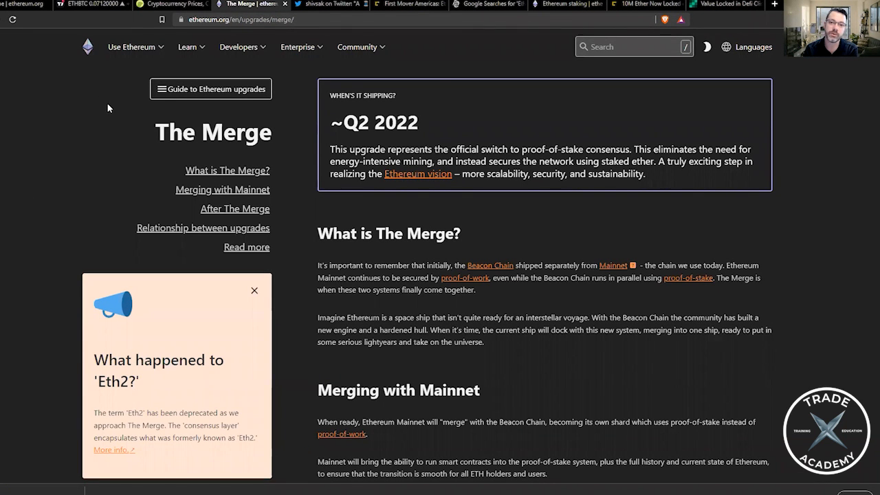
mouse_move(104, 110)
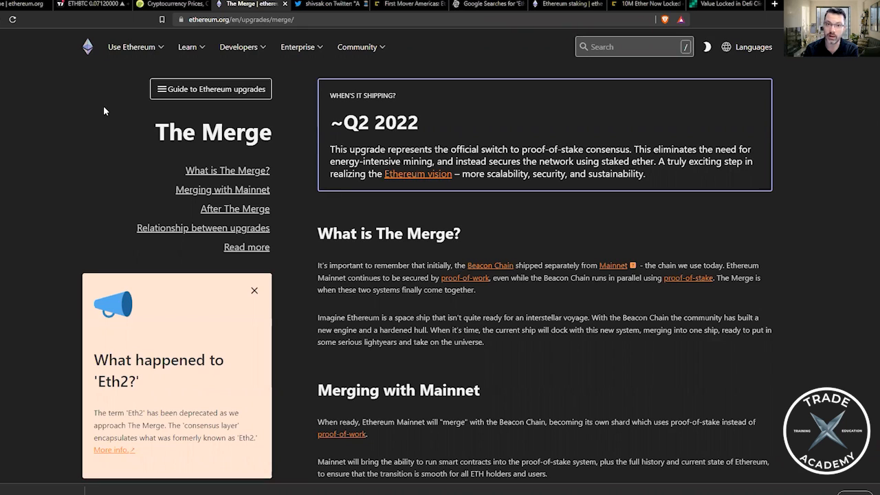
mouse_move(101, 105)
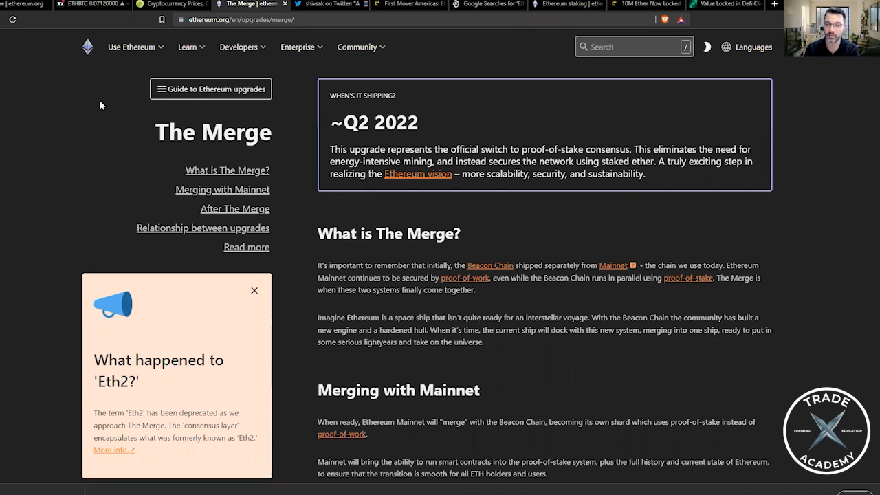
mouse_move(126, 108)
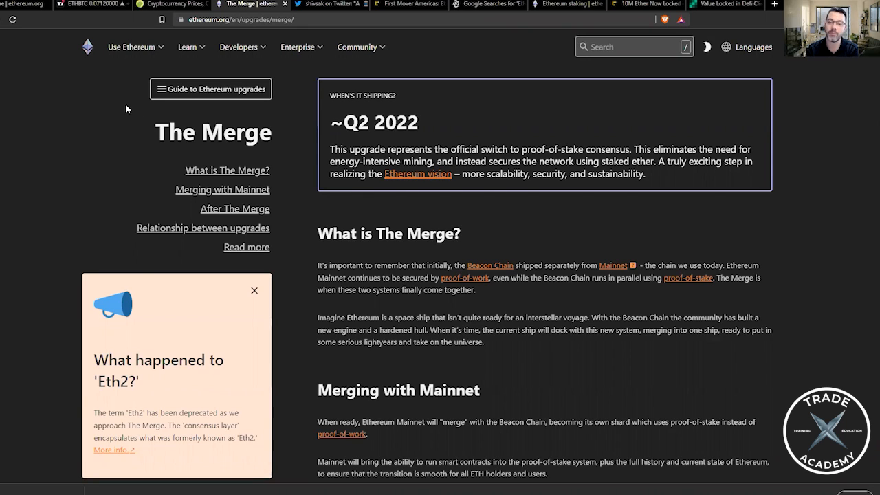
mouse_move(109, 110)
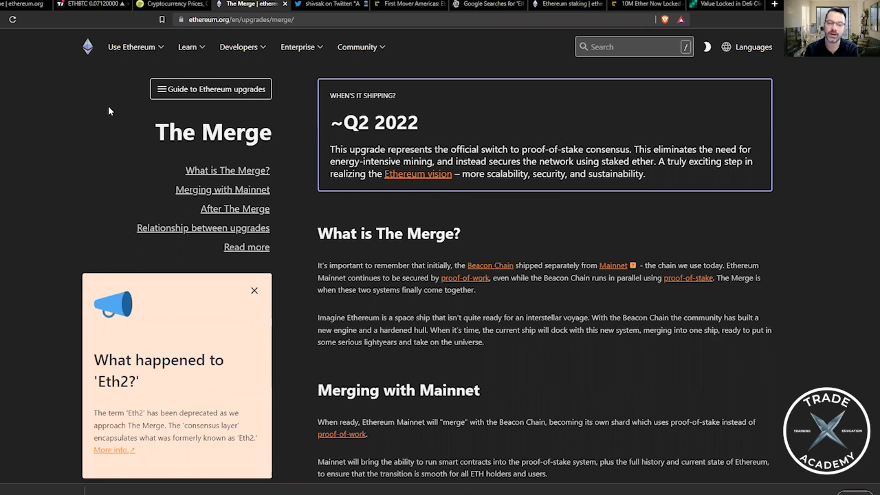
mouse_move(101, 107)
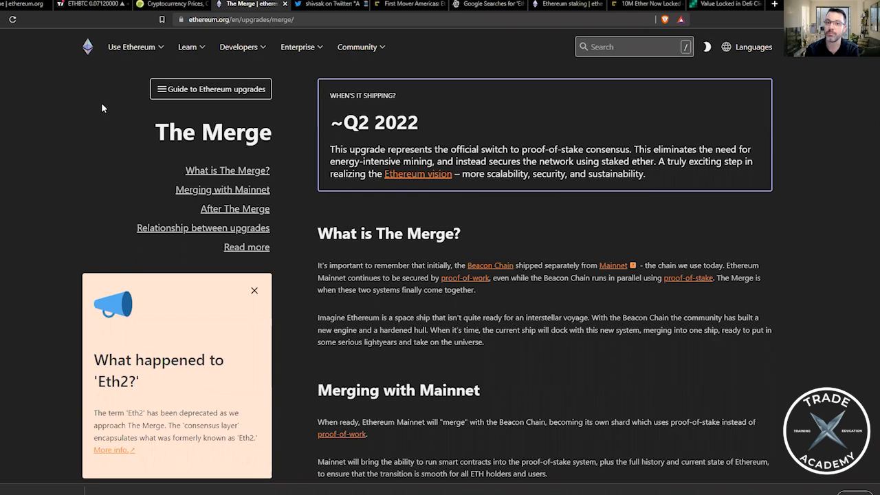
mouse_move(96, 114)
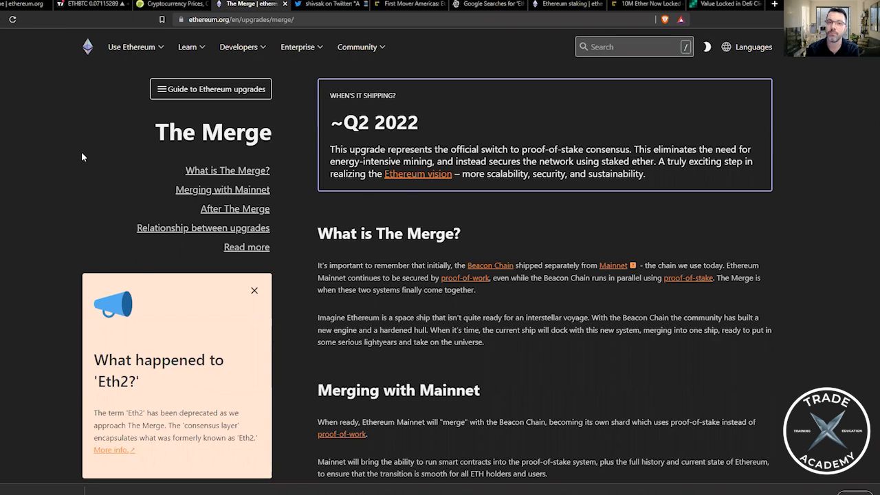
mouse_move(75, 137)
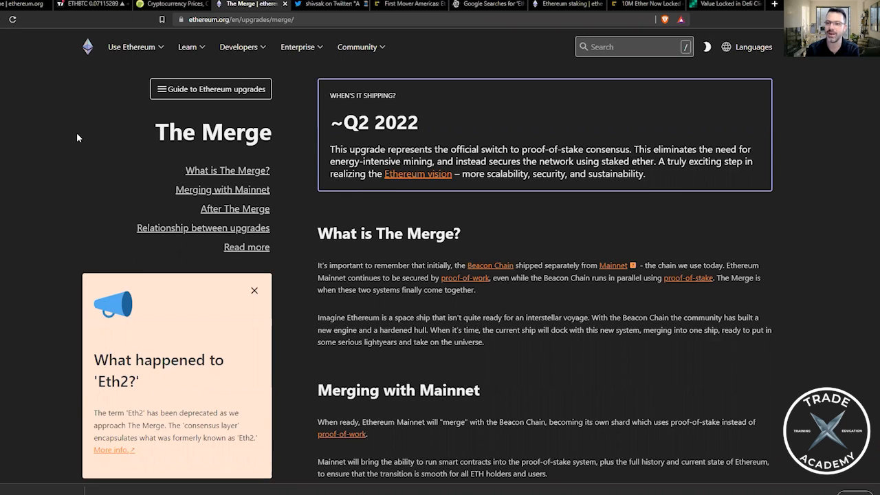
mouse_move(424, 126)
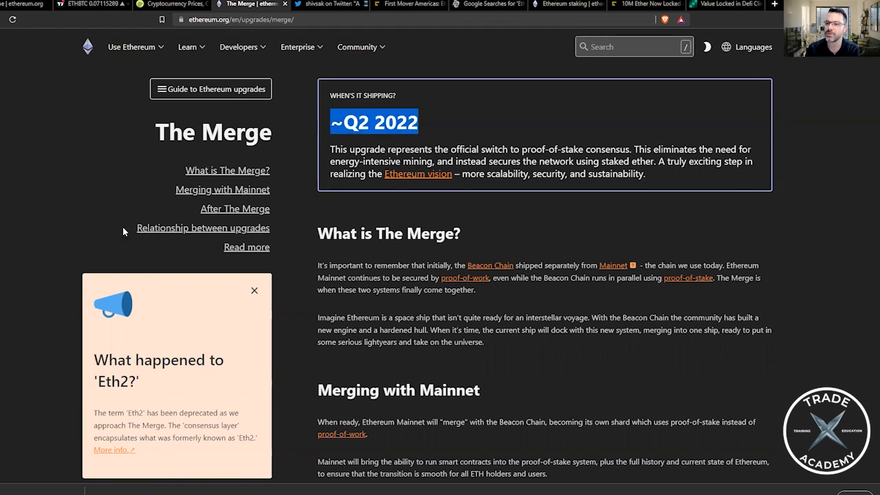
mouse_move(63, 174)
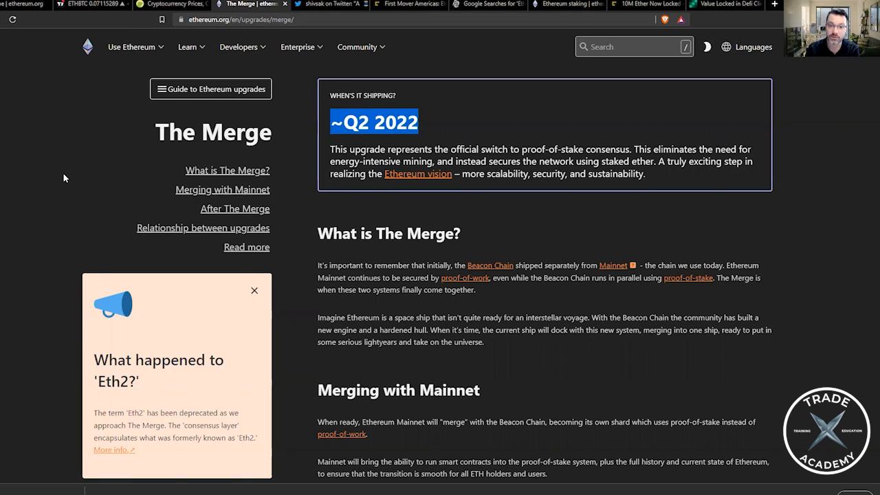
mouse_move(69, 131)
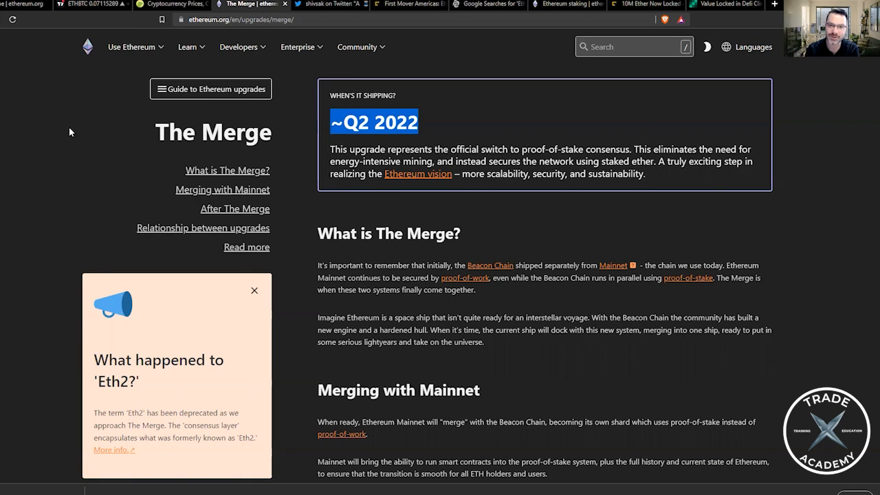
mouse_move(71, 117)
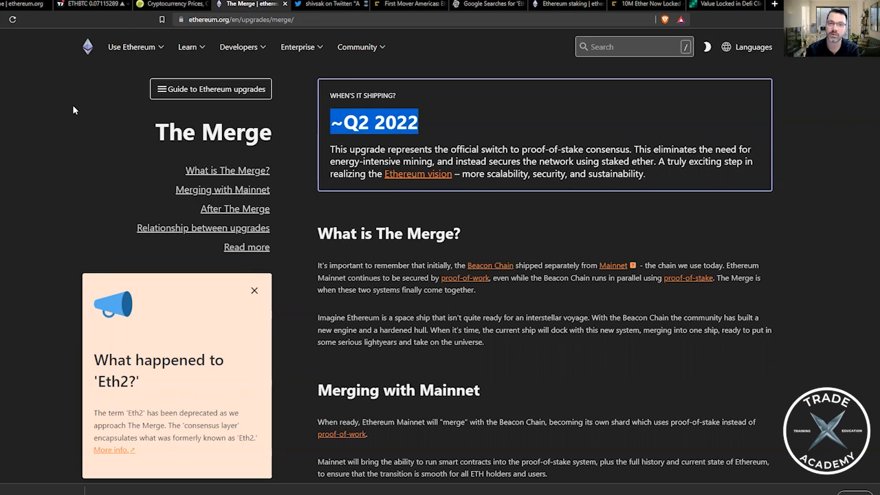
mouse_move(70, 96)
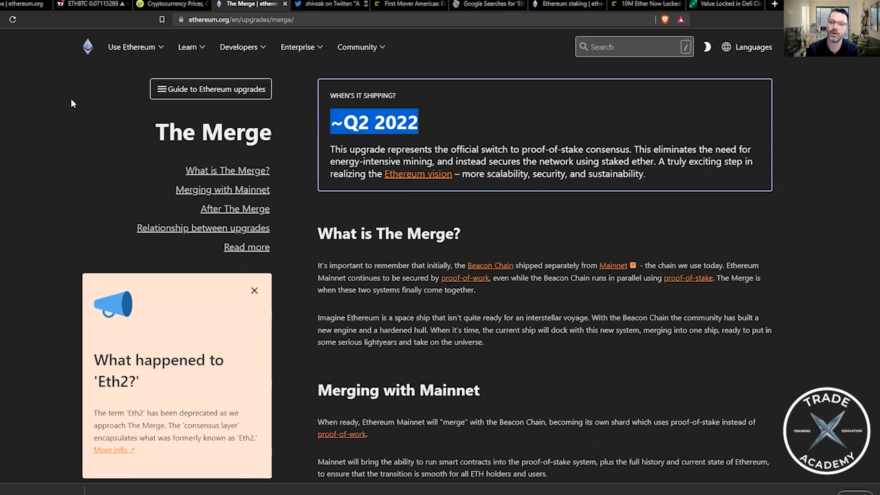
mouse_move(79, 123)
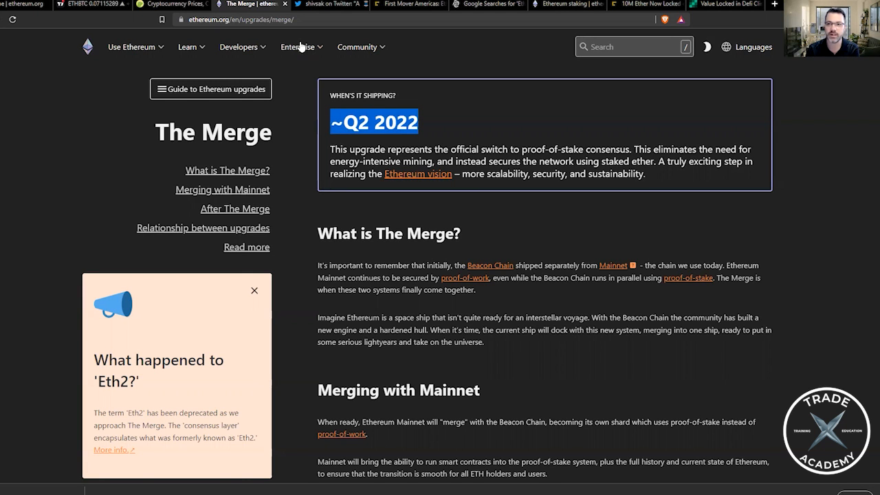
Step: Show the ETH 2.0 phases thread and highlight 'Beacon Chain' and 'The Merge' in its tweets
click(330, 4)
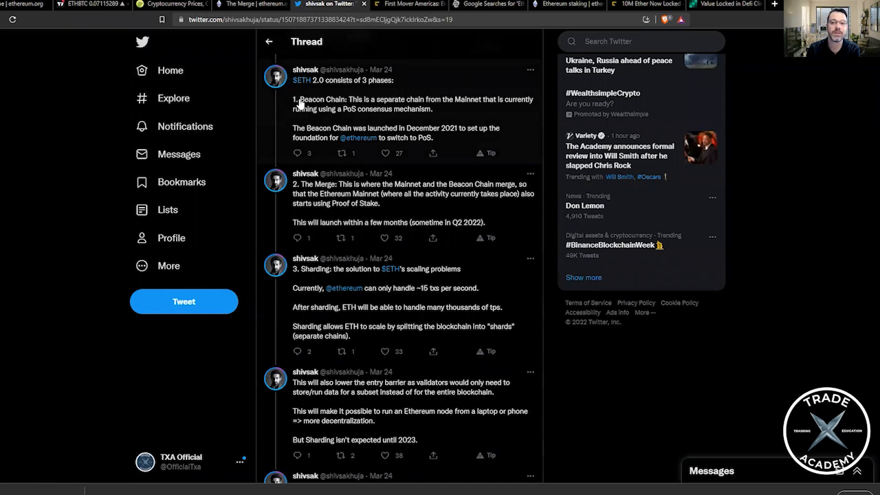
double_click(319, 98)
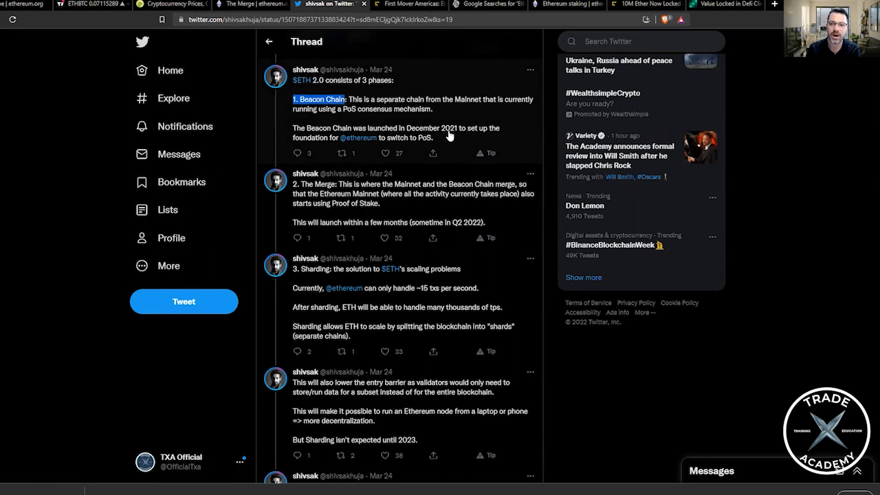
mouse_move(483, 126)
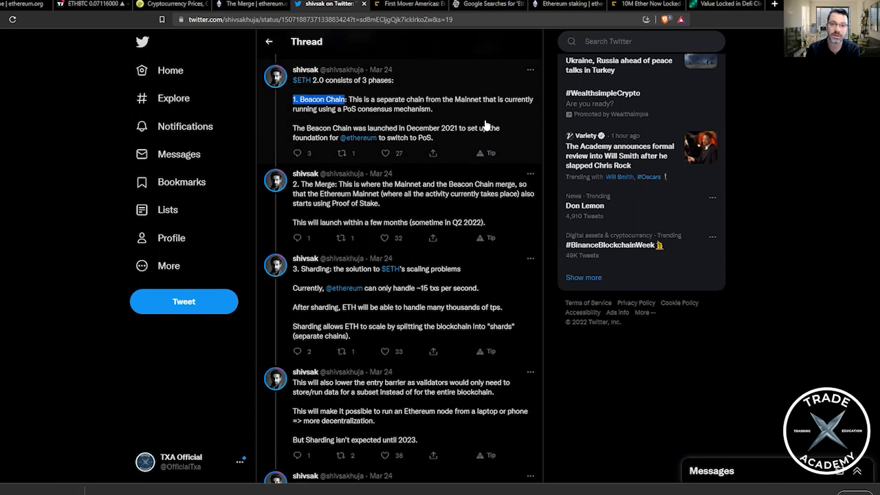
mouse_move(508, 127)
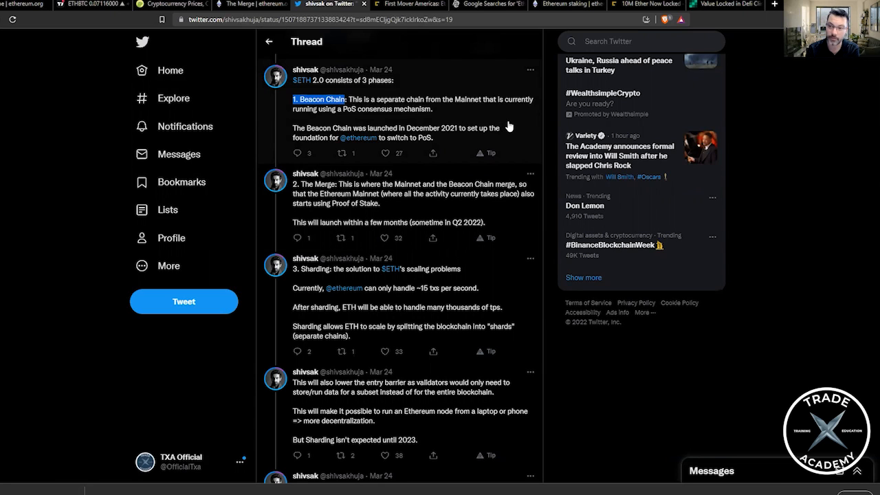
mouse_move(503, 122)
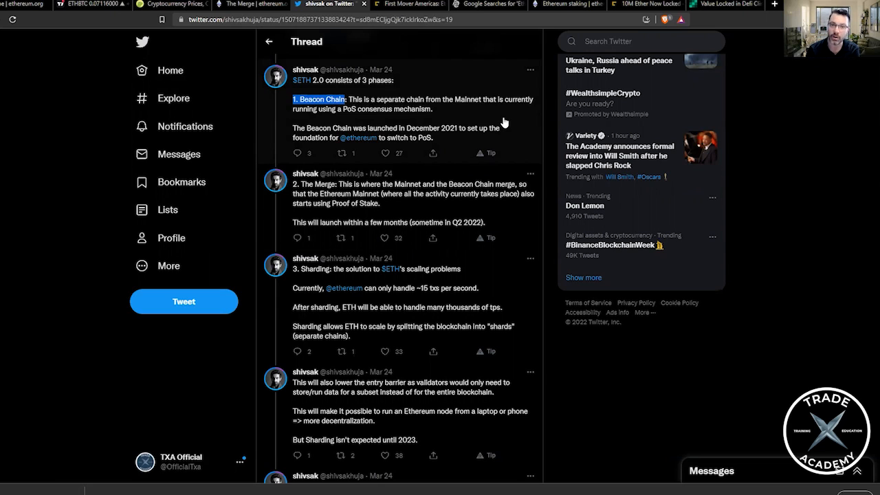
mouse_move(511, 126)
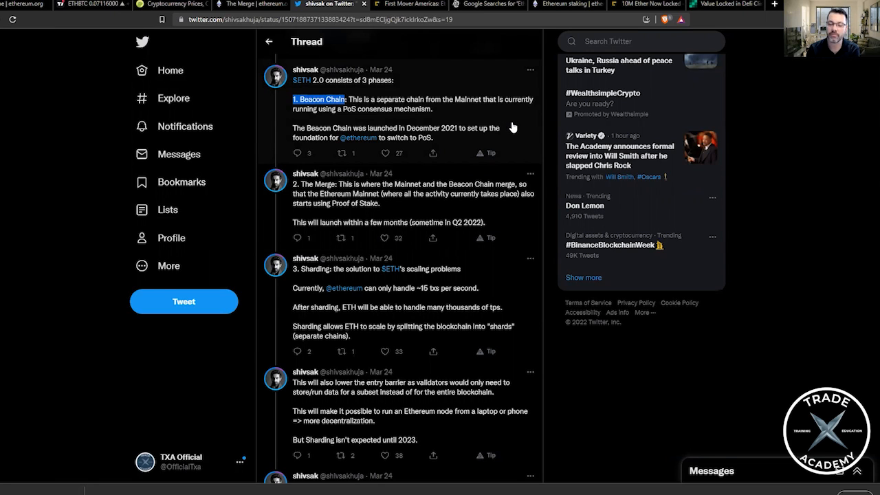
mouse_move(492, 195)
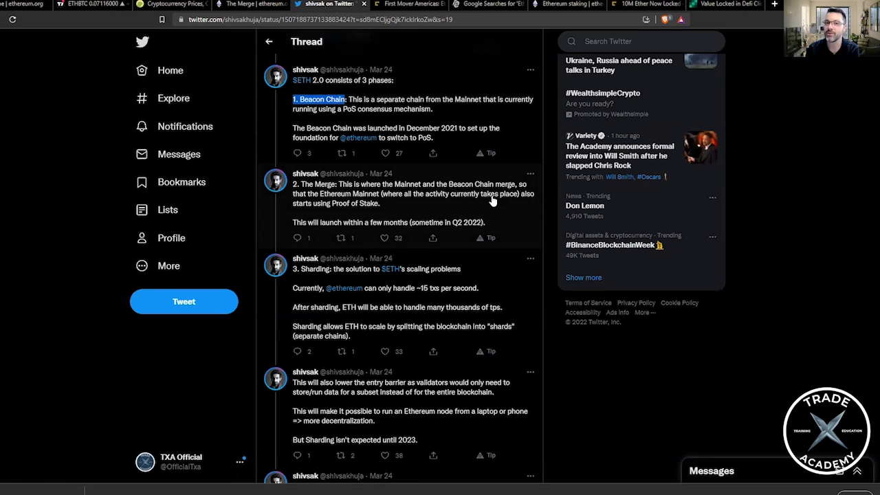
mouse_move(301, 191)
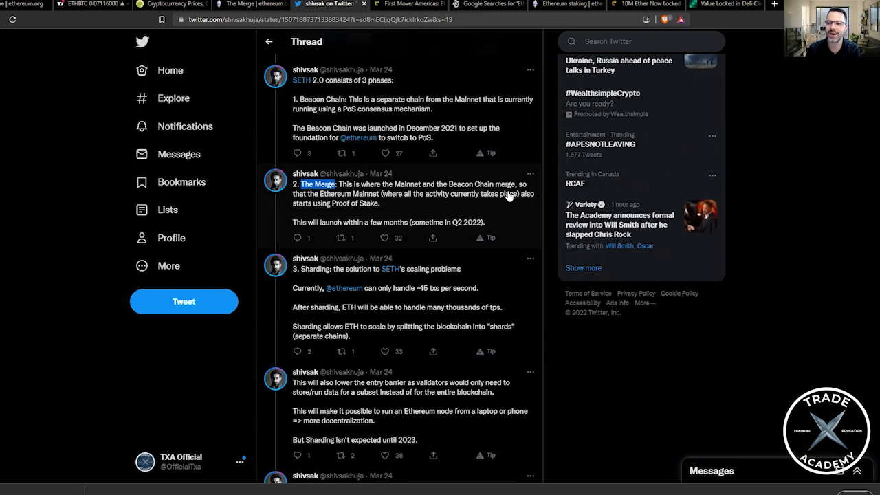
double_click(505, 184)
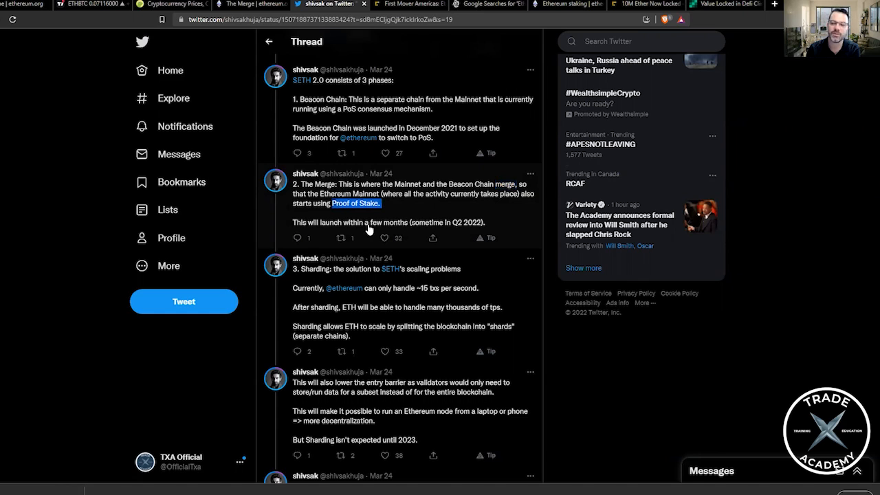
mouse_move(370, 228)
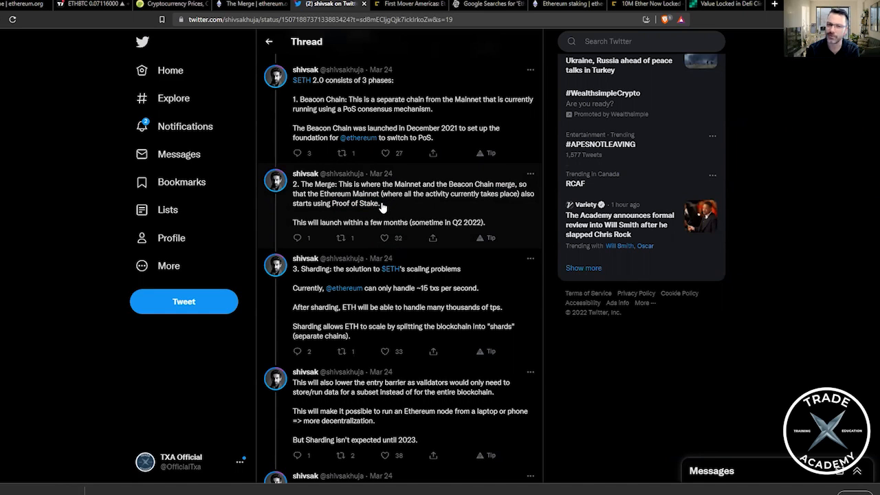
mouse_move(384, 206)
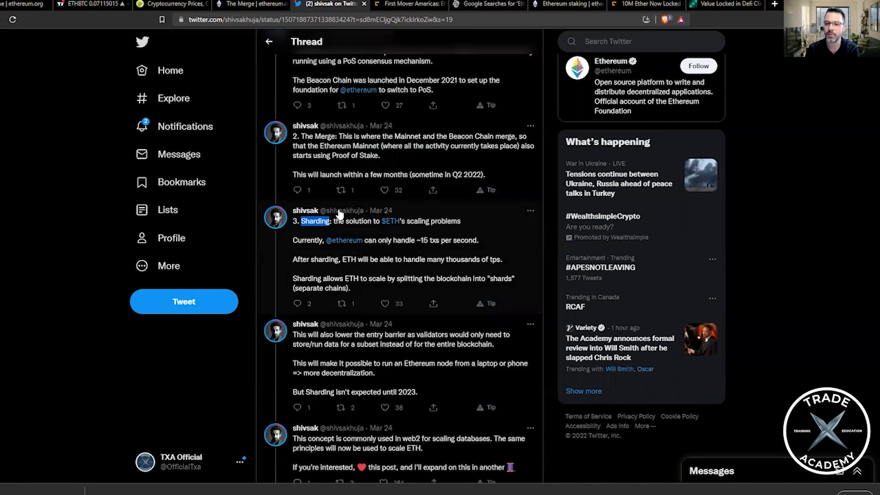
mouse_move(315, 165)
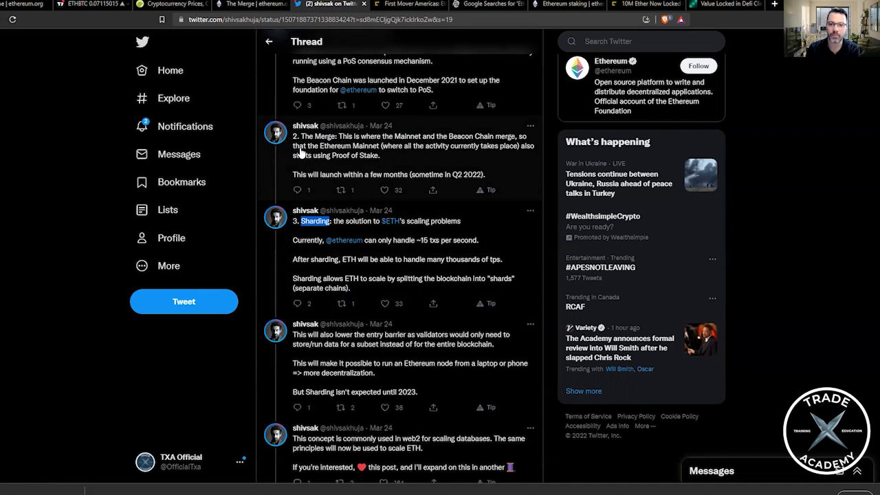
mouse_move(311, 154)
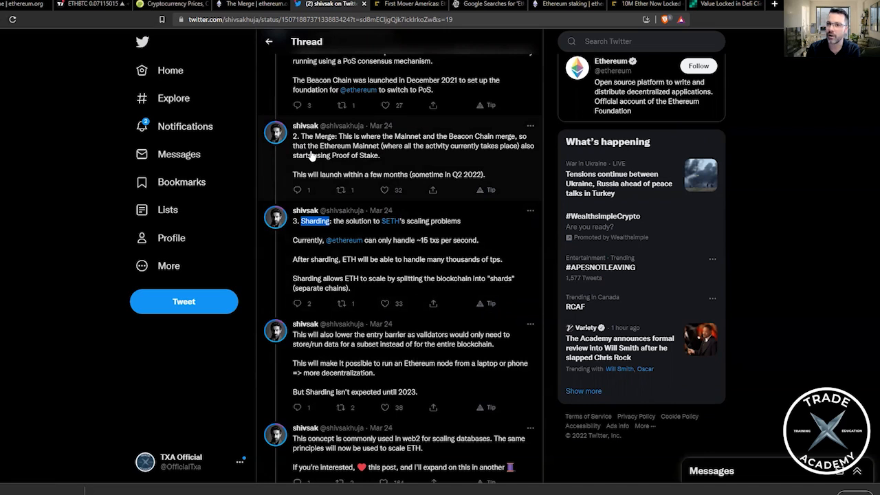
mouse_move(337, 154)
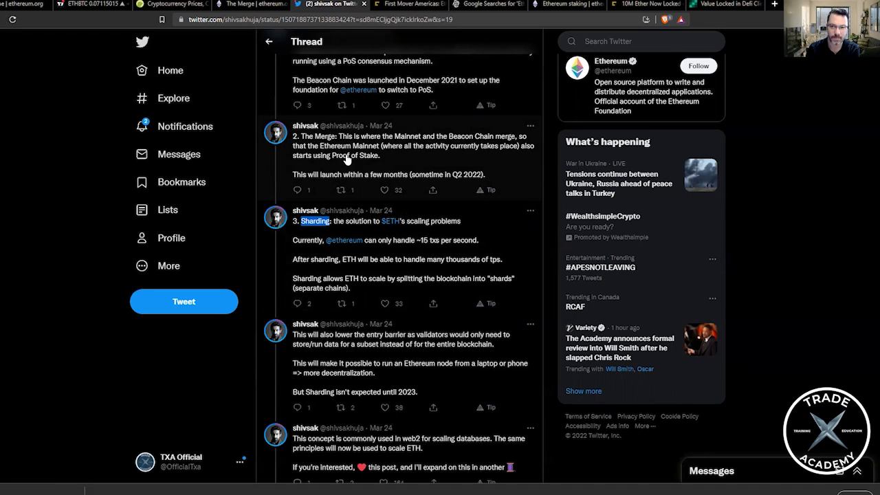
mouse_move(365, 160)
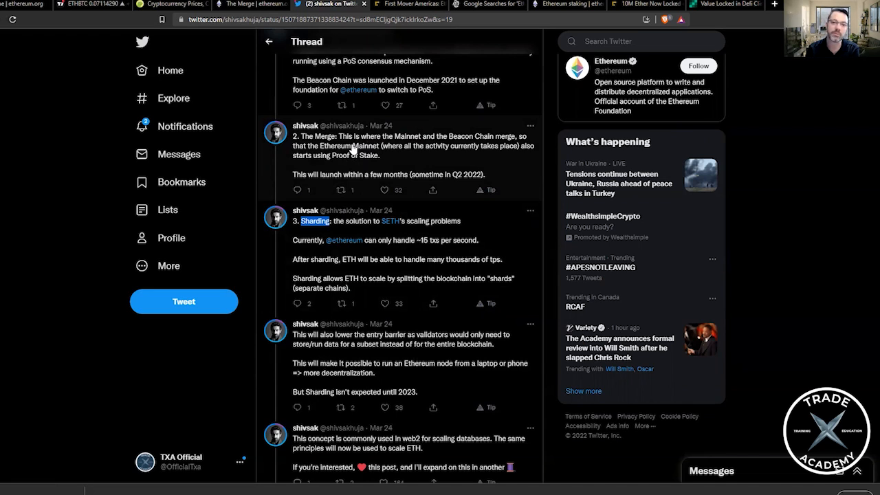
mouse_move(352, 151)
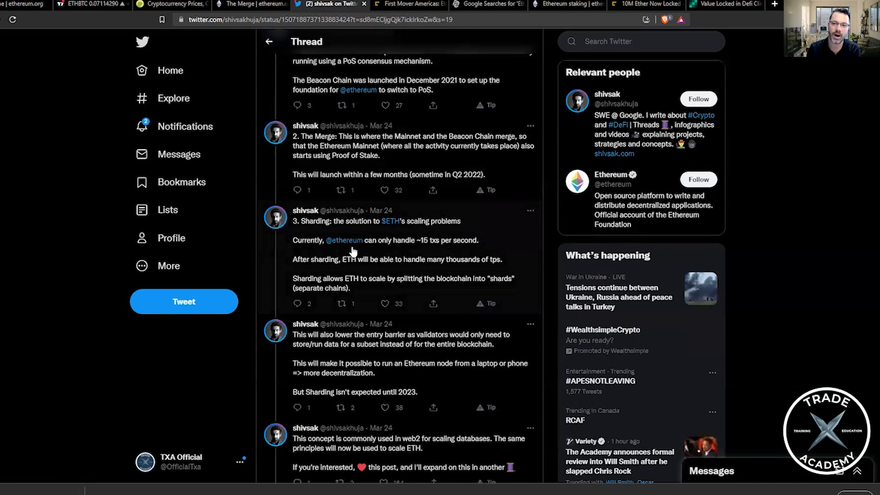
mouse_move(55, 257)
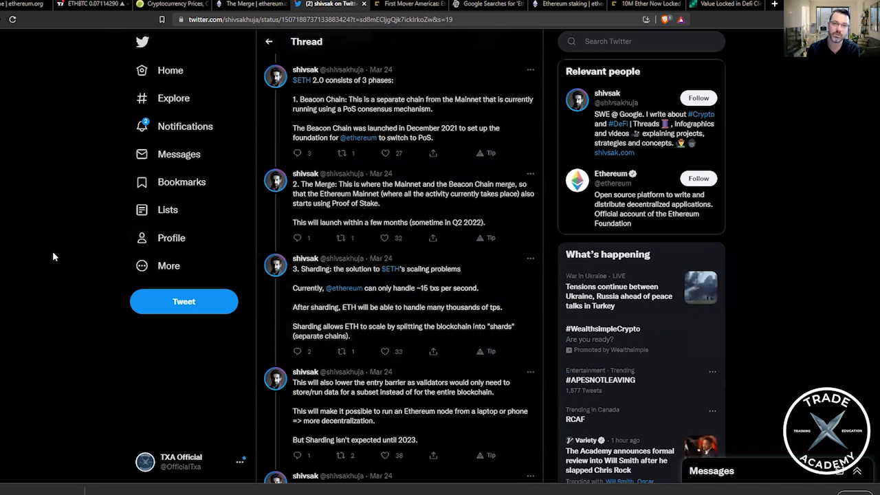
mouse_move(70, 253)
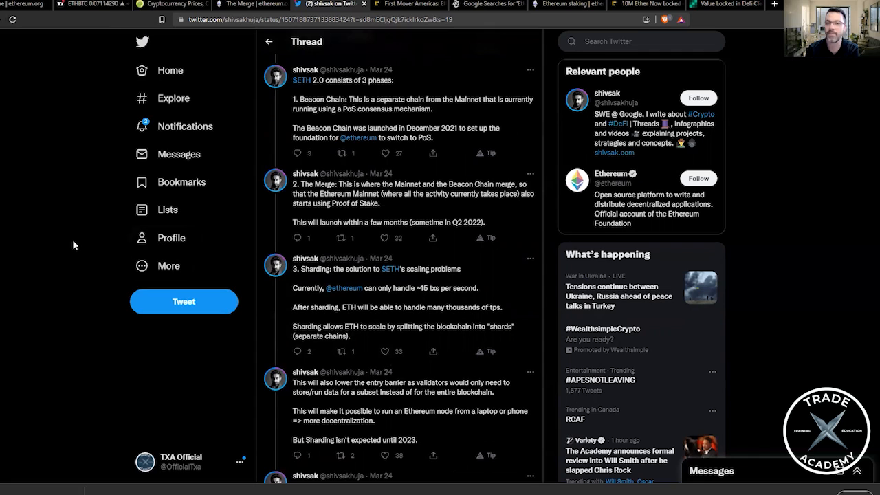
mouse_move(107, 178)
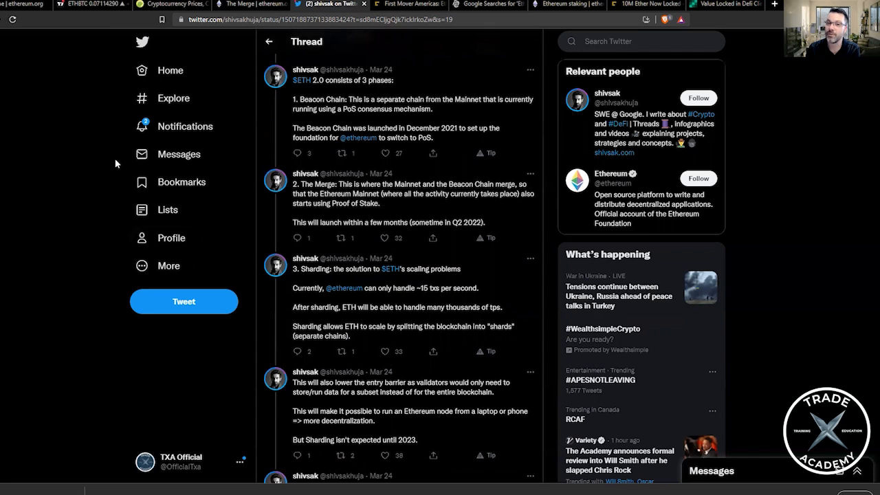
mouse_move(116, 155)
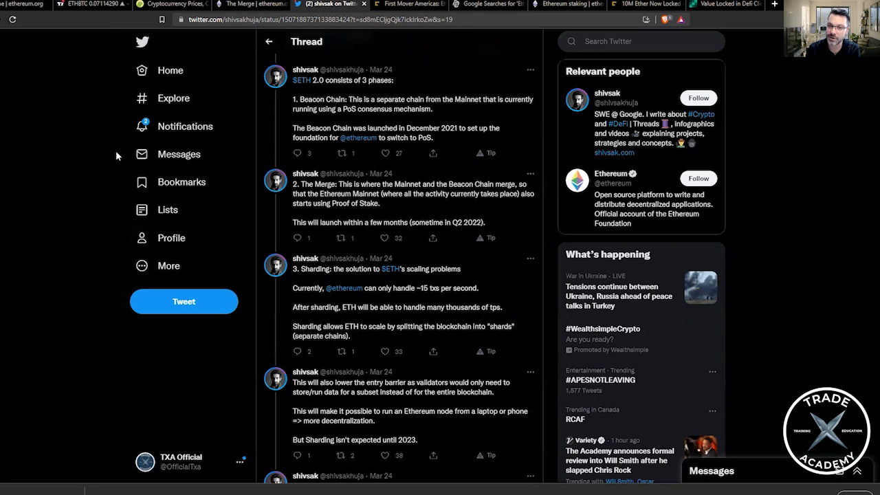
mouse_move(121, 150)
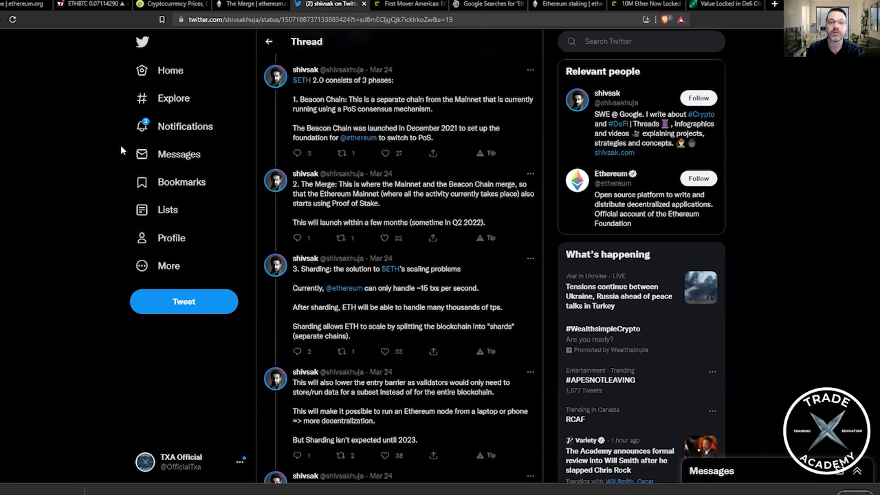
mouse_move(125, 150)
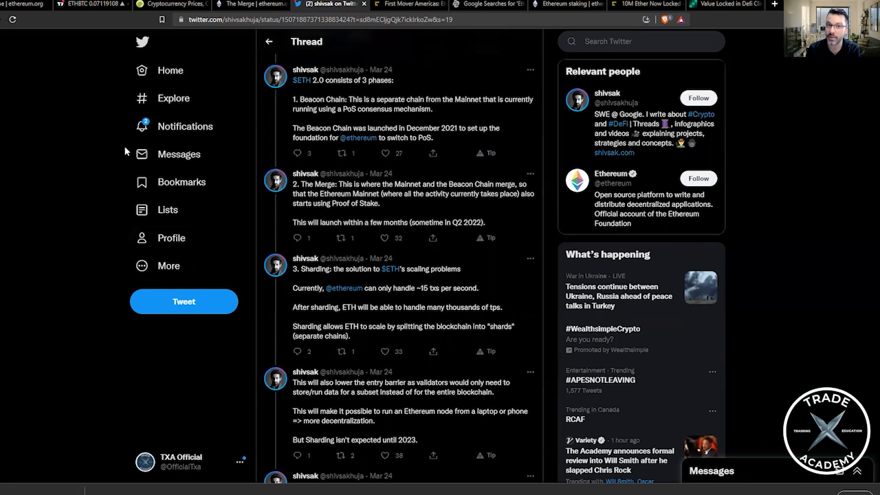
mouse_move(129, 145)
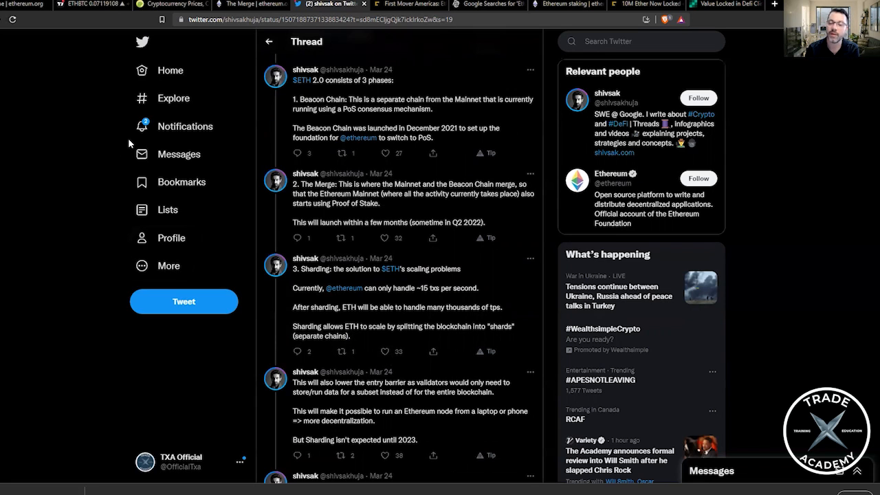
mouse_move(129, 137)
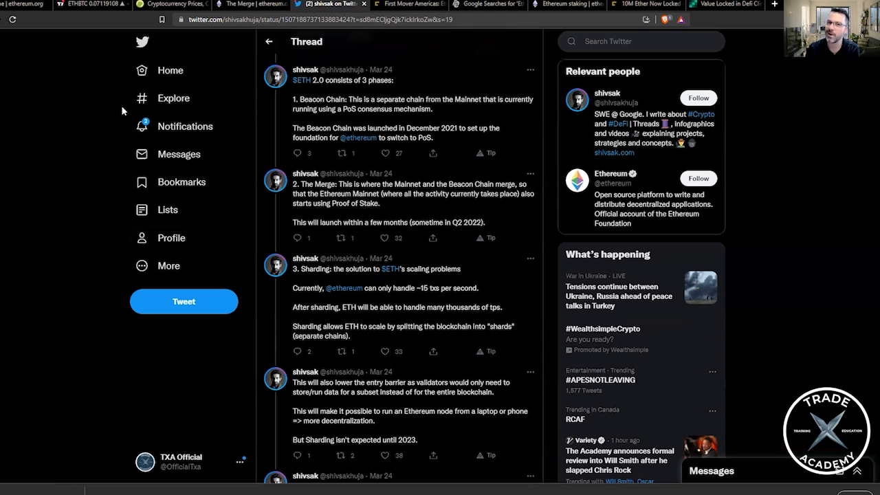
mouse_move(51, 294)
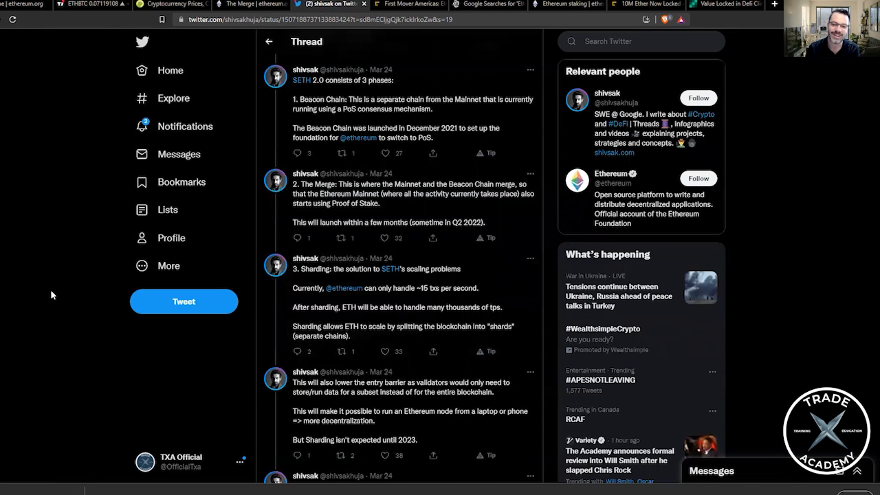
Step: Switch to the CoinDesk First Mover Americas article on Ether's 2.5-month high
click(409, 4)
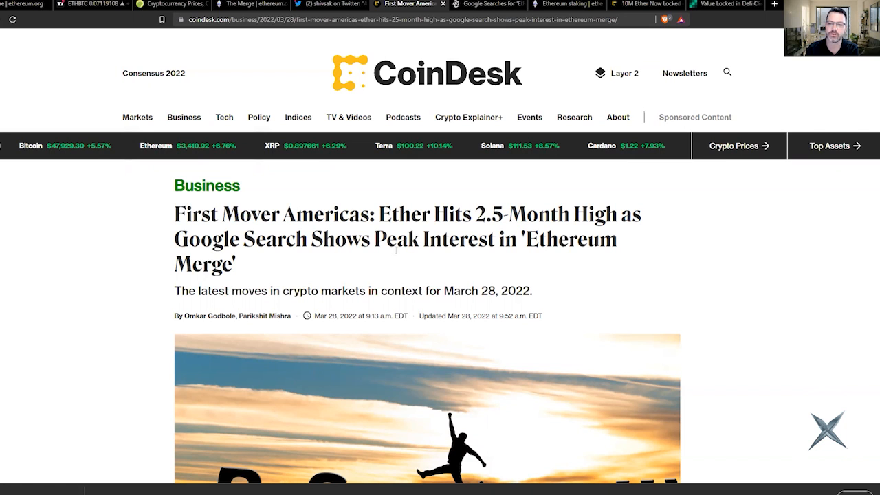
Step: Scroll to the Market Moves section on Ether's $3,350 high and peak 'Ethereum Merge' Google Trends interest
scroll(down, 3)
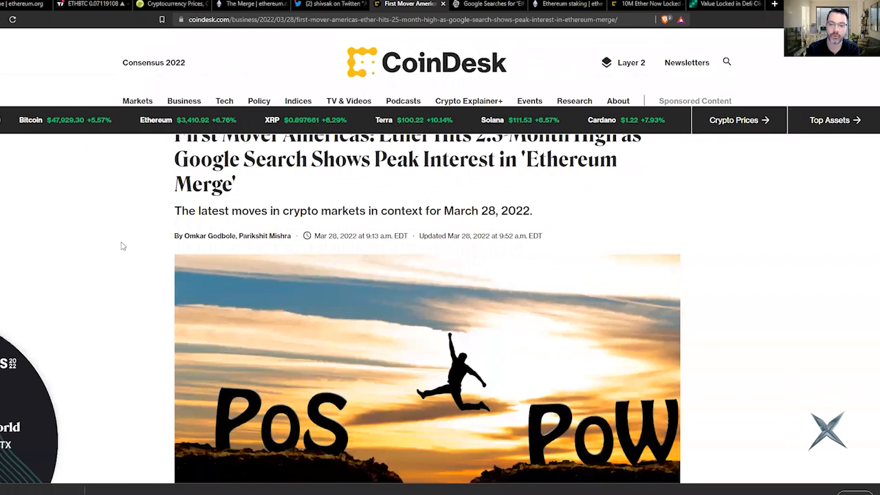
scroll(down, 3)
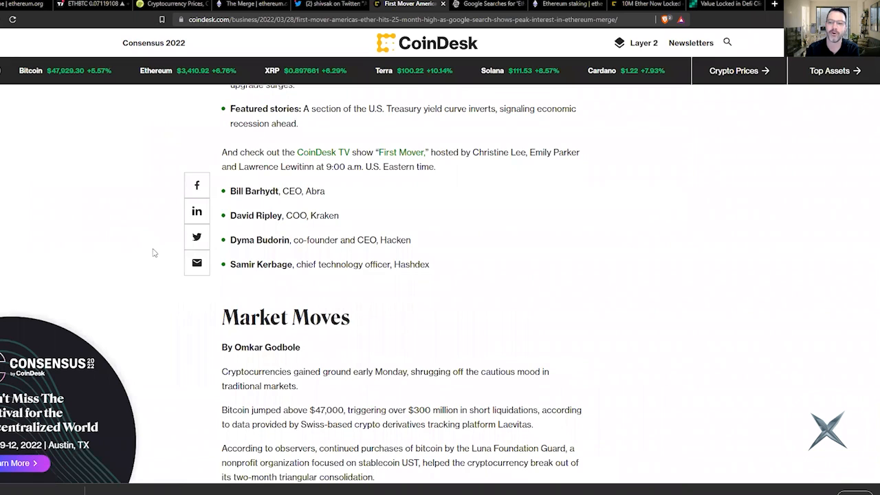
scroll(down, 3)
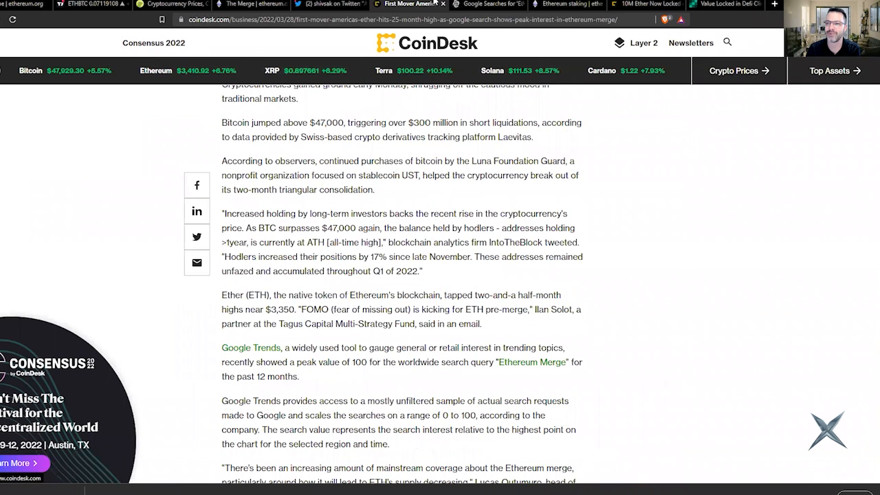
mouse_move(409, 4)
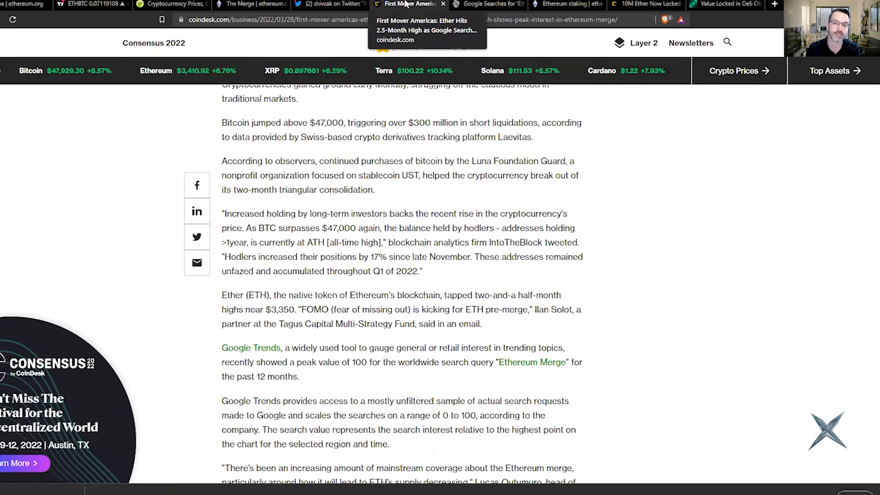
Step: View Decrypt's Google Trends chart on Merge searches, then move to ethereum.org's staking page
click(487, 4)
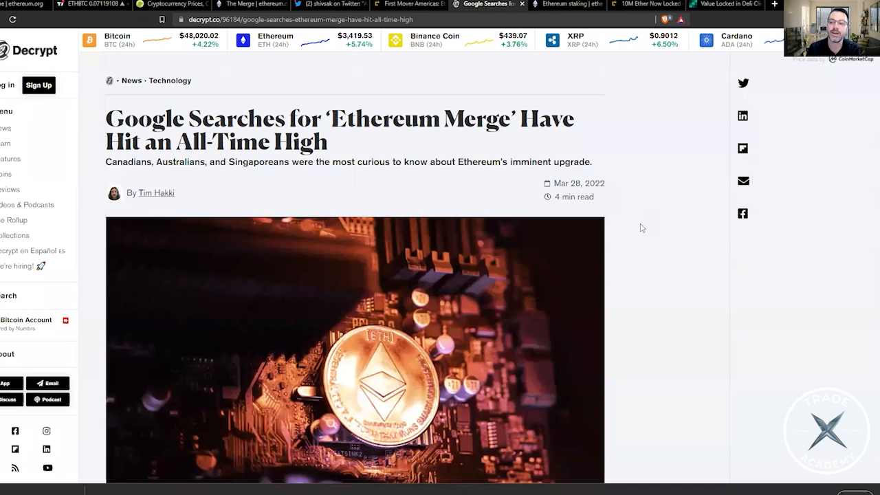
mouse_move(649, 223)
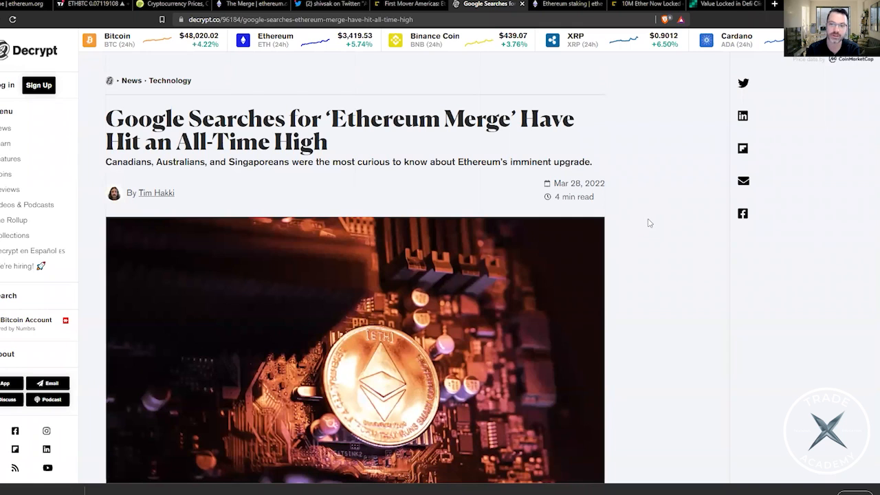
mouse_move(658, 215)
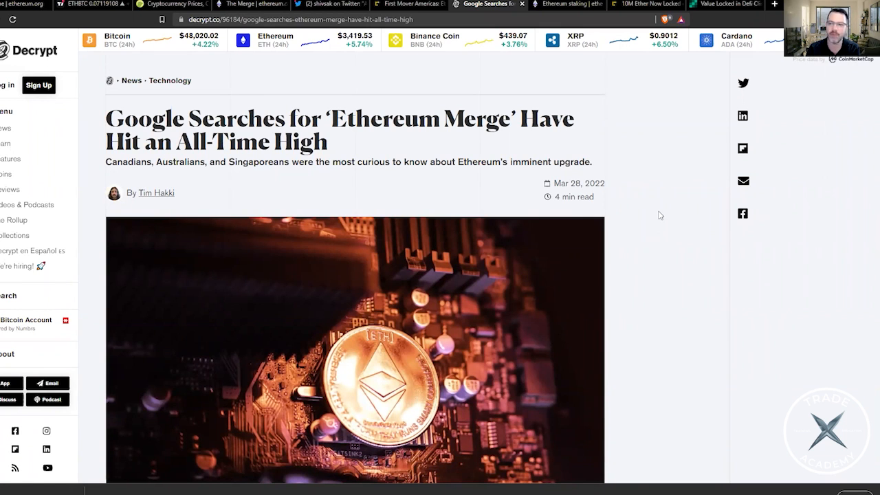
mouse_move(662, 218)
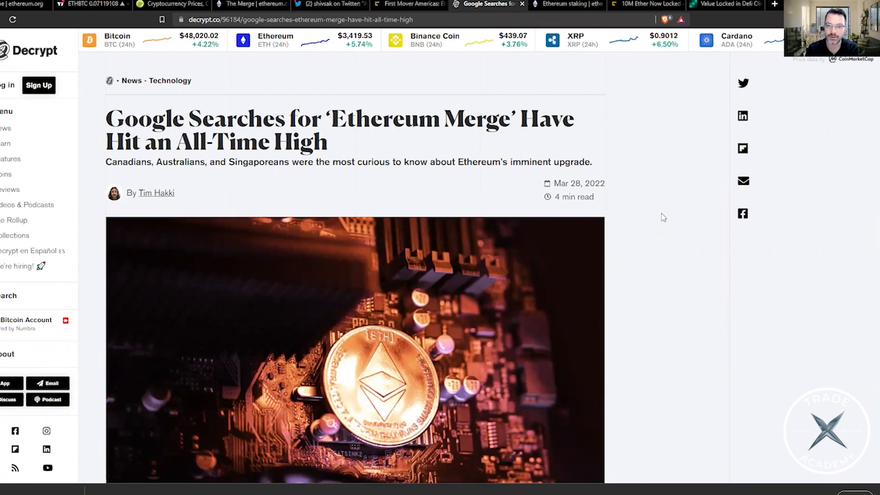
scroll(down, 3)
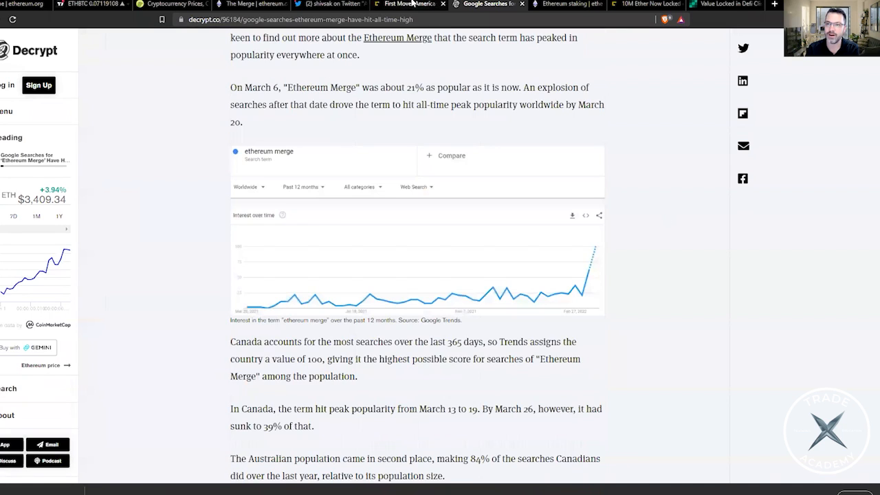
click(567, 4)
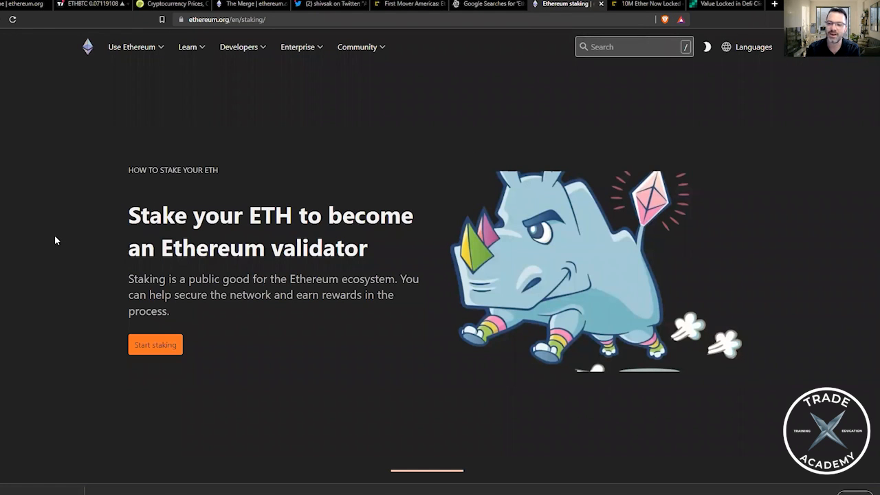
mouse_move(61, 247)
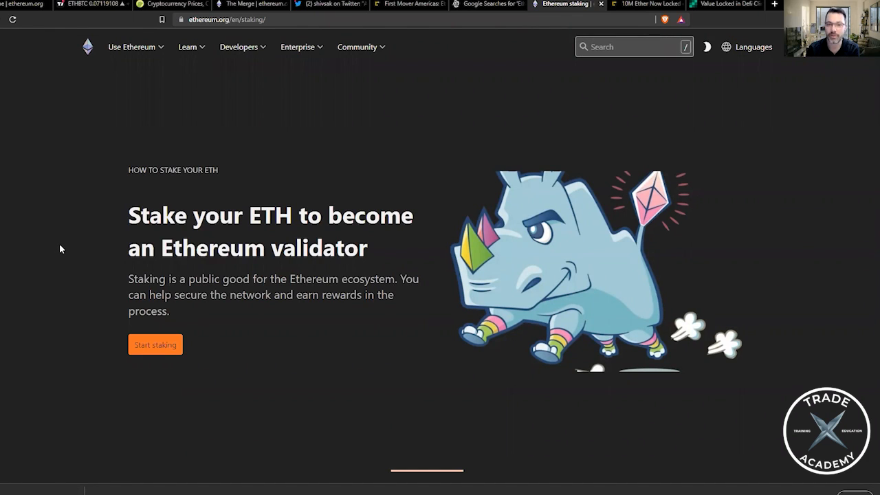
Step: Scroll to the Staking section and highlight the 32 ETH validator requirement
scroll(down, 3)
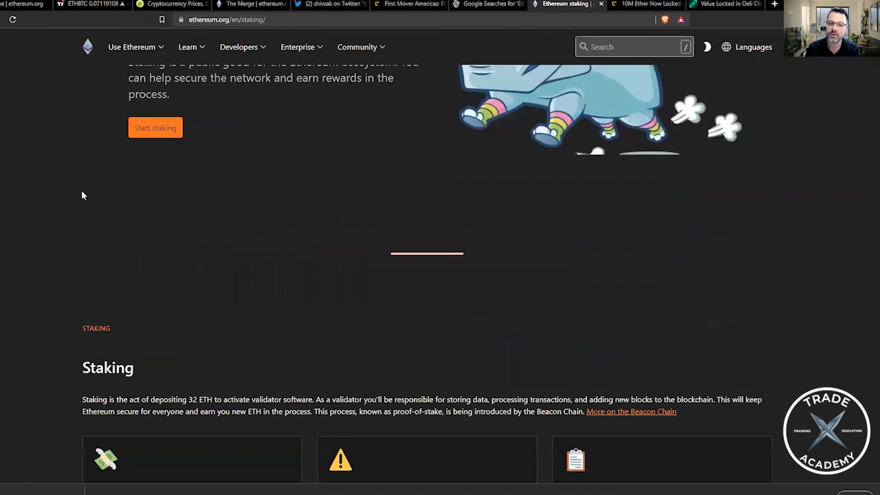
scroll(down, 3)
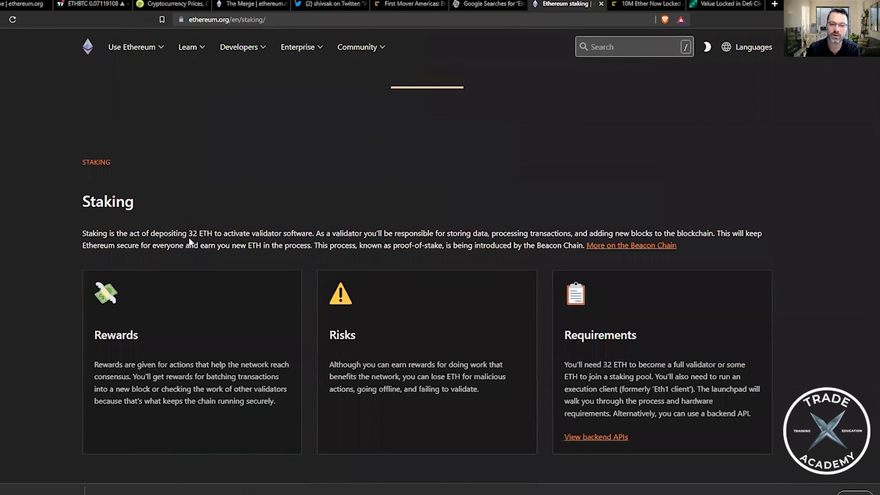
double_click(199, 233)
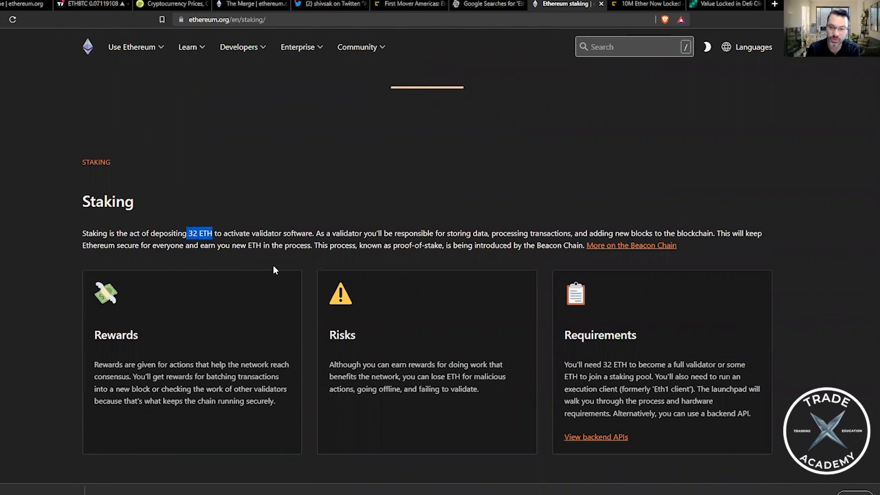
mouse_move(239, 231)
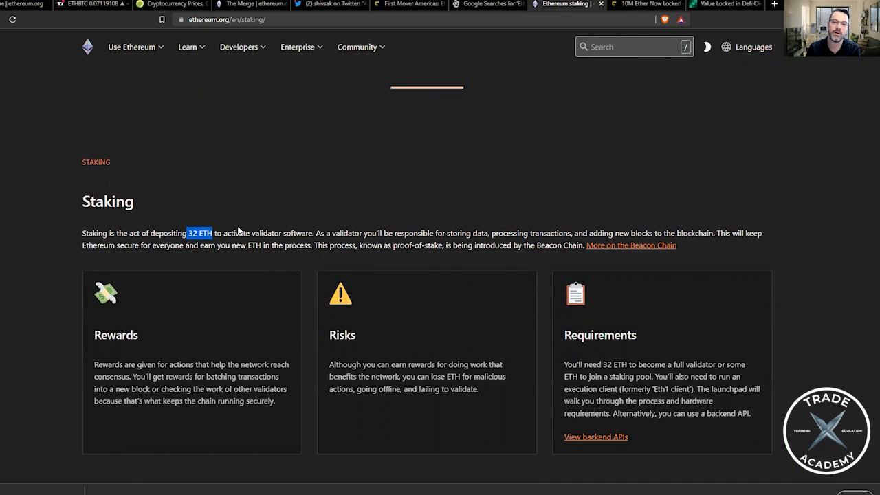
mouse_move(172, 257)
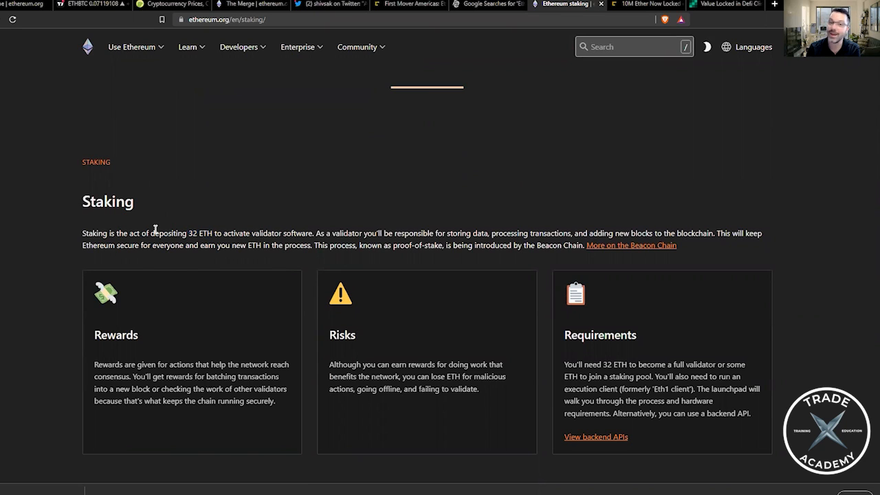
mouse_move(63, 230)
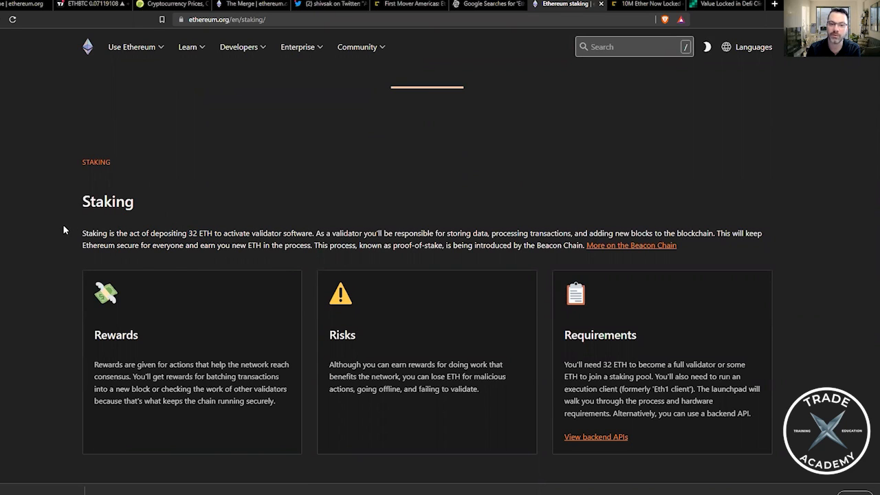
mouse_move(79, 264)
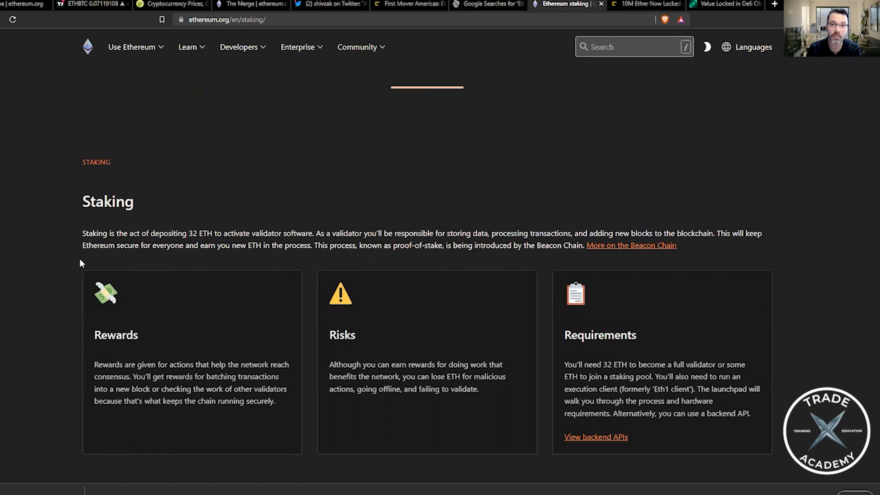
mouse_move(102, 242)
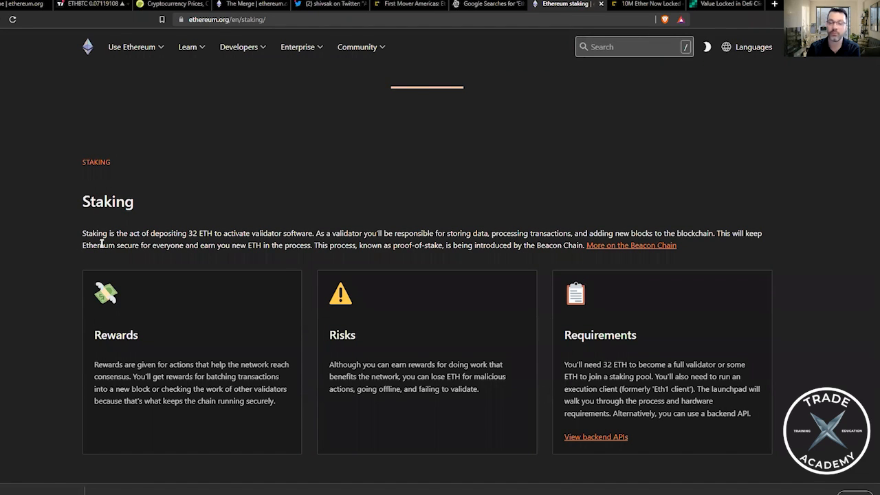
mouse_move(143, 249)
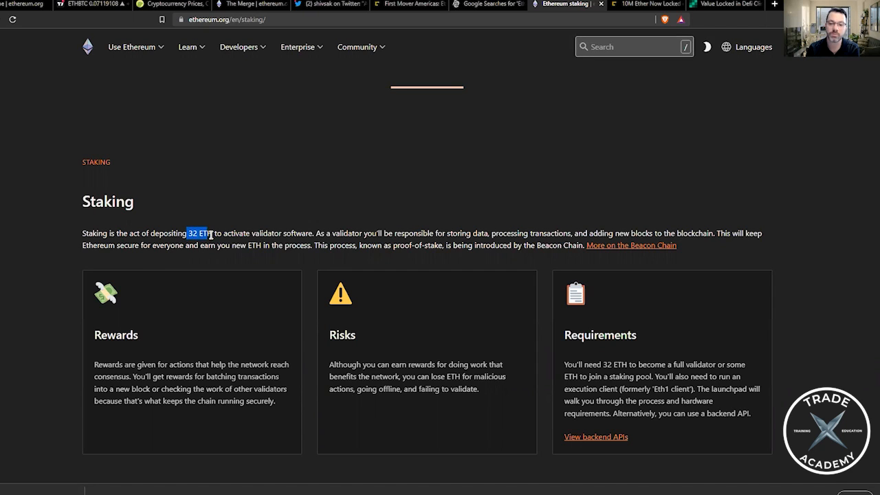
click(250, 232)
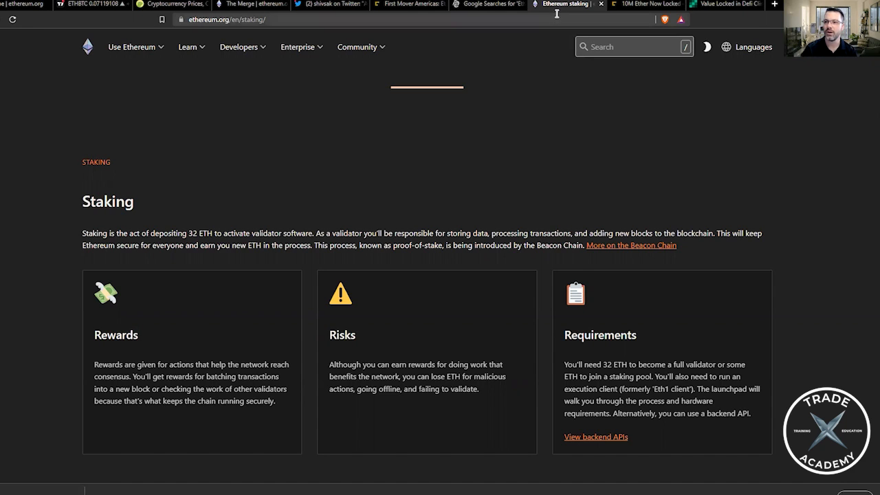
mouse_move(566, 5)
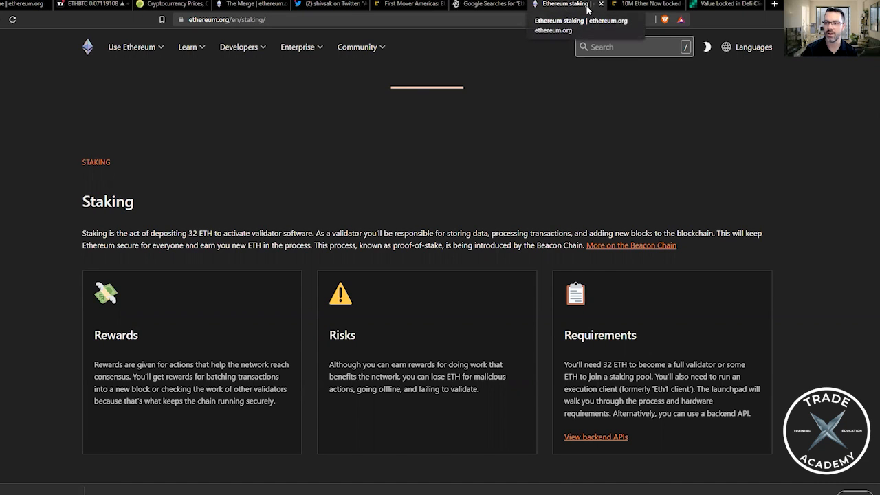
Step: Switch to CoinDesk's '10M Ether Now Locked on Eth 2.0 Staking Contract' article
click(644, 4)
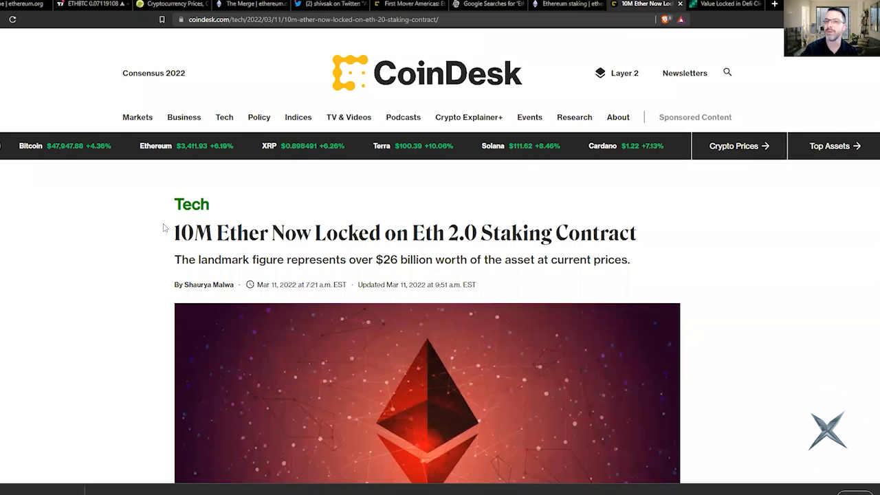
Step: Skim the 10M Ether article, then switch to Bitcoin.com's total value locked in DeFi article
scroll(down, 3)
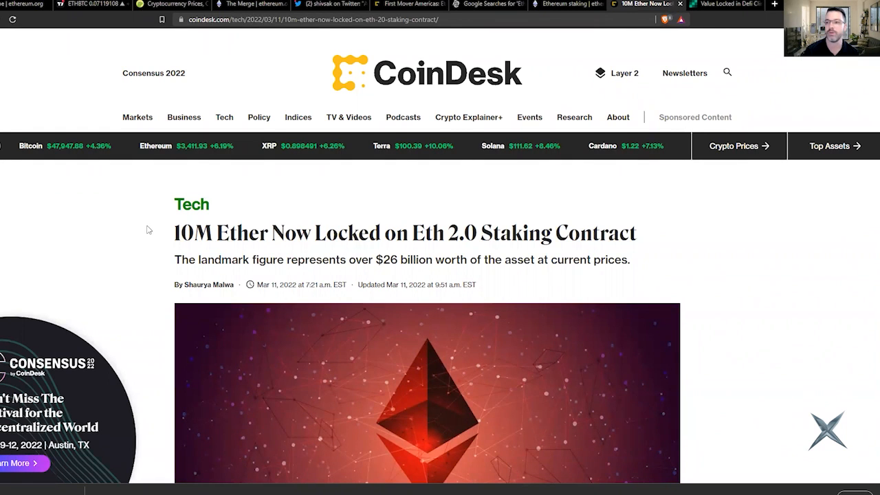
mouse_move(157, 250)
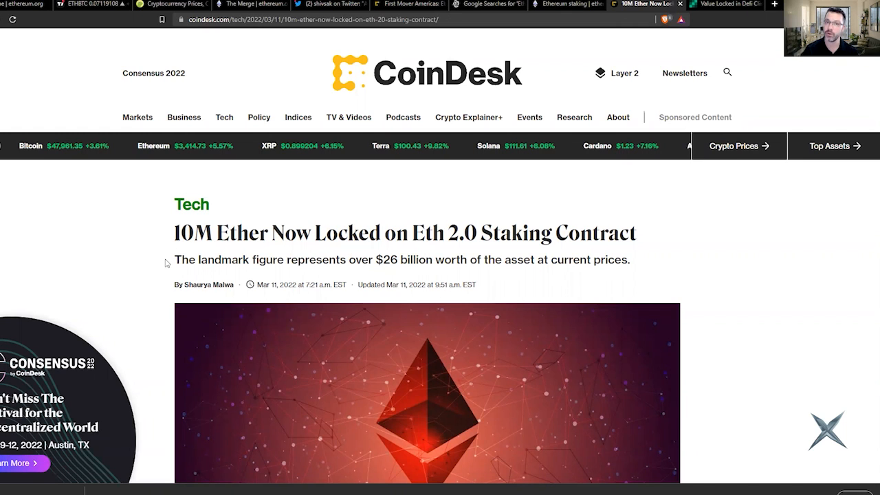
click(726, 4)
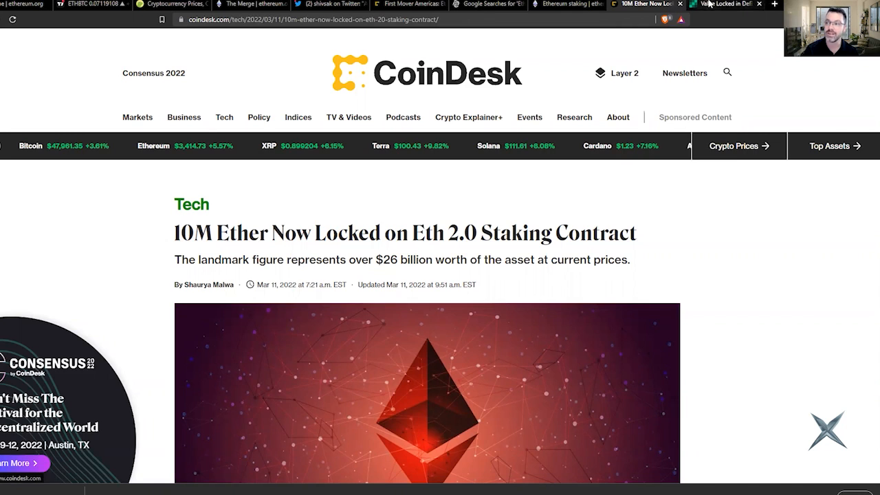
click(721, 3)
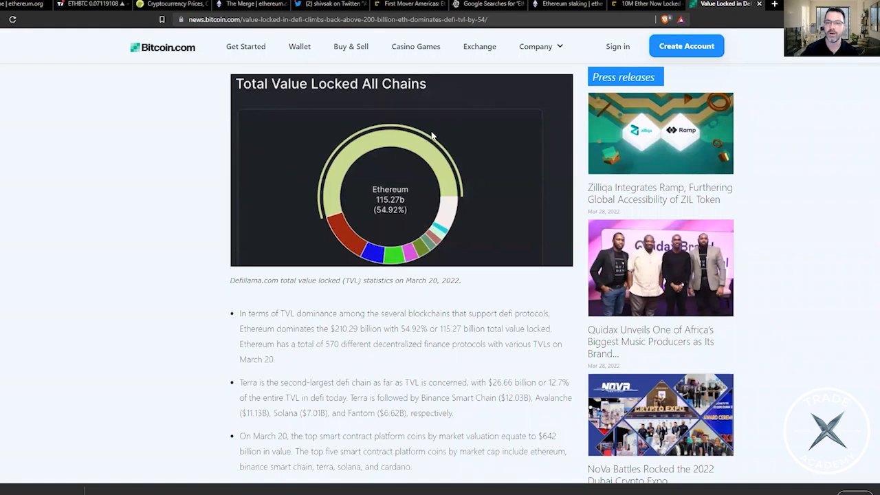
mouse_move(176, 228)
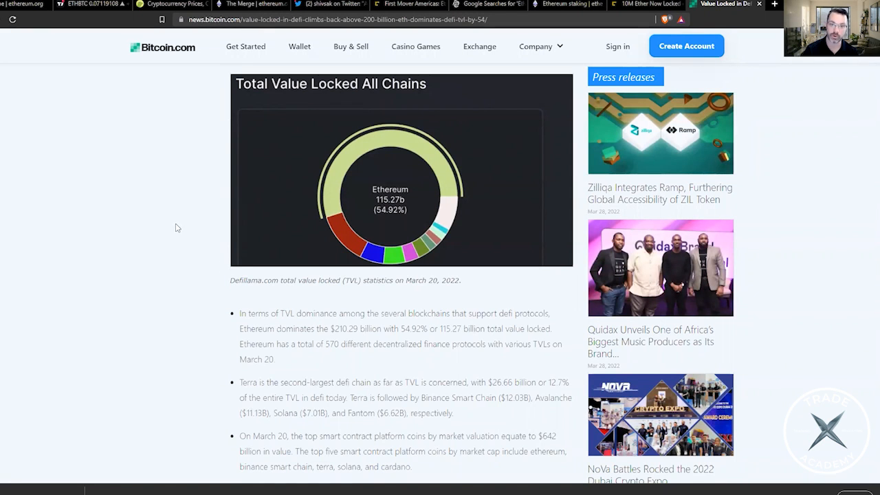
mouse_move(192, 317)
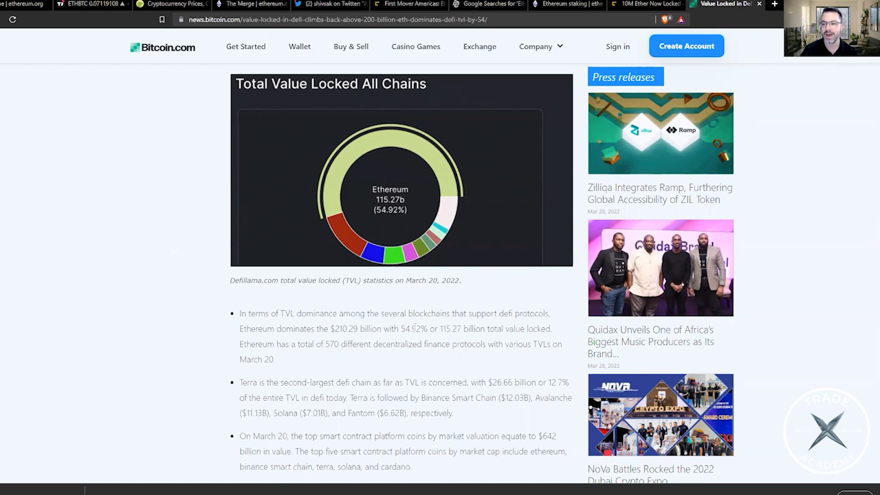
mouse_move(368, 300)
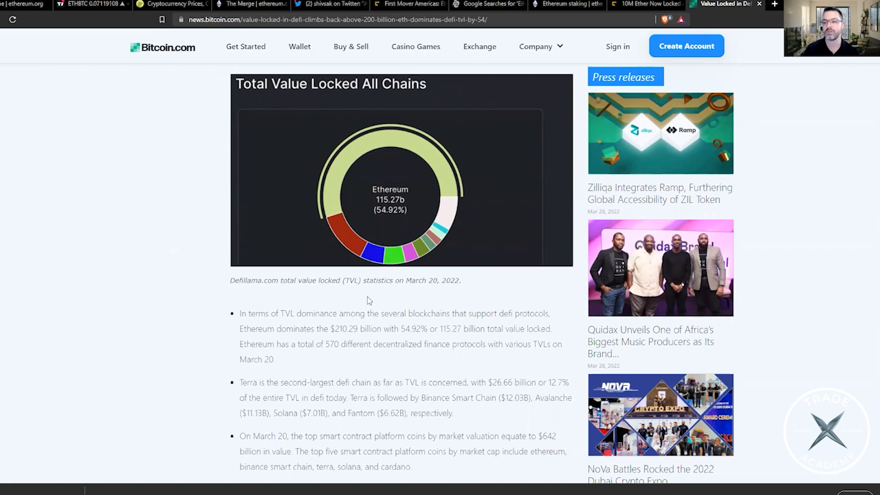
mouse_move(193, 336)
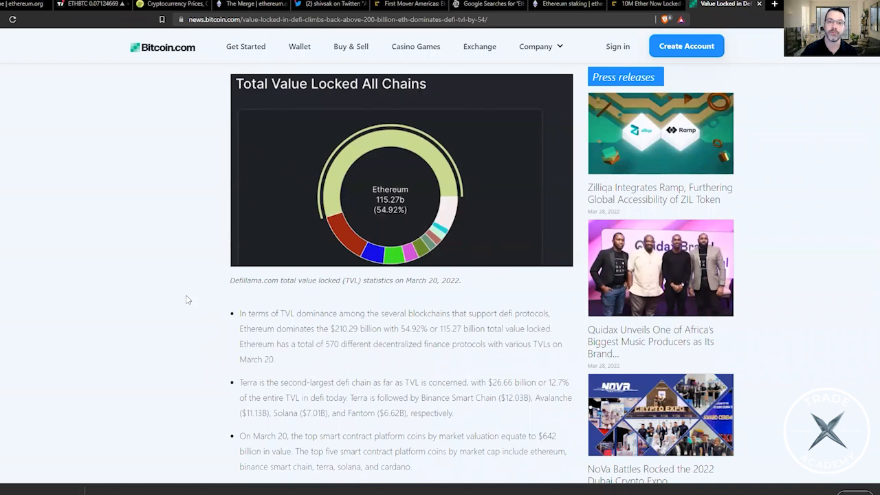
mouse_move(343, 198)
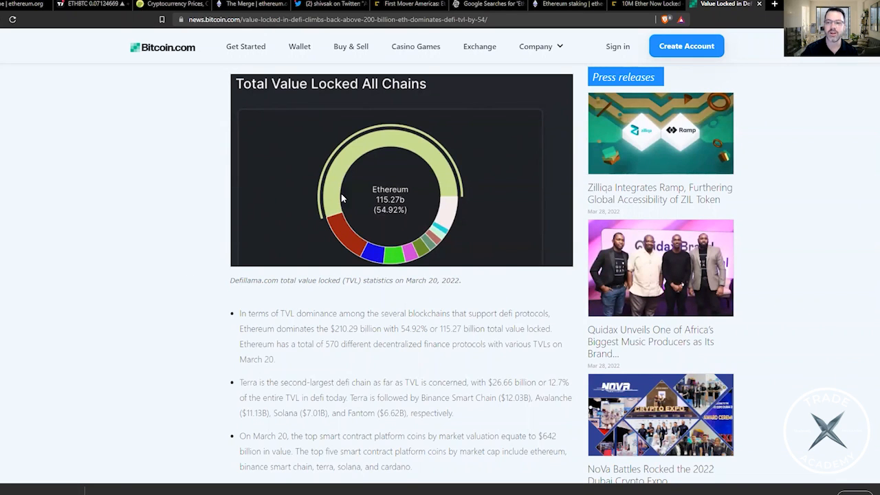
mouse_move(362, 211)
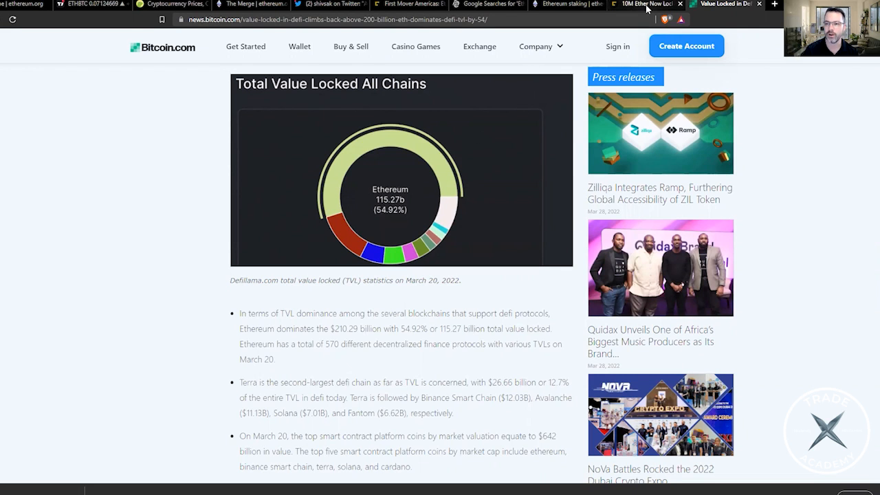
click(644, 5)
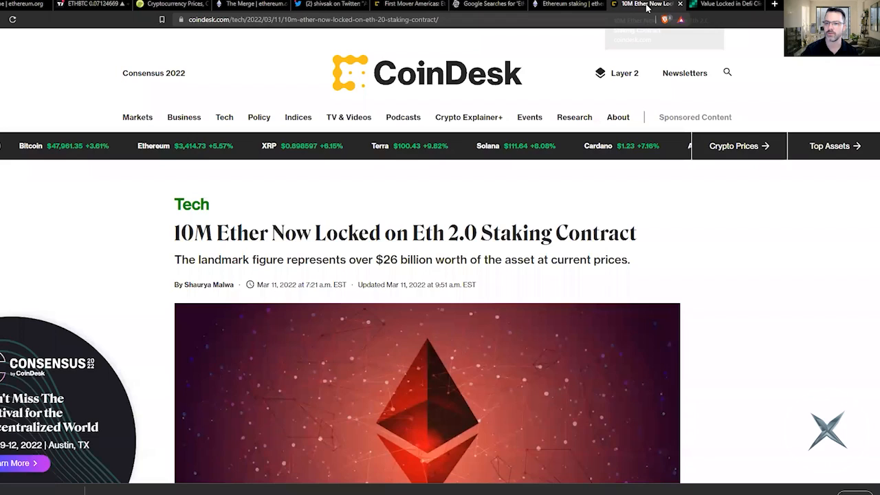
click(726, 4)
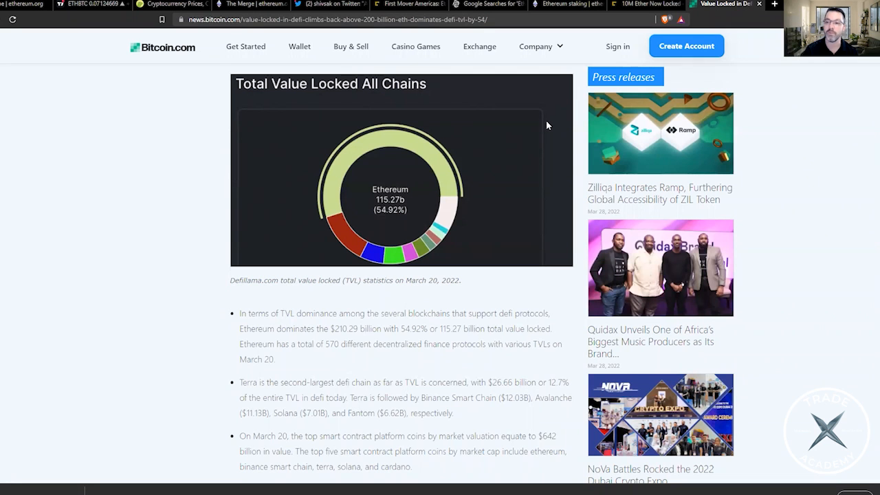
mouse_move(173, 226)
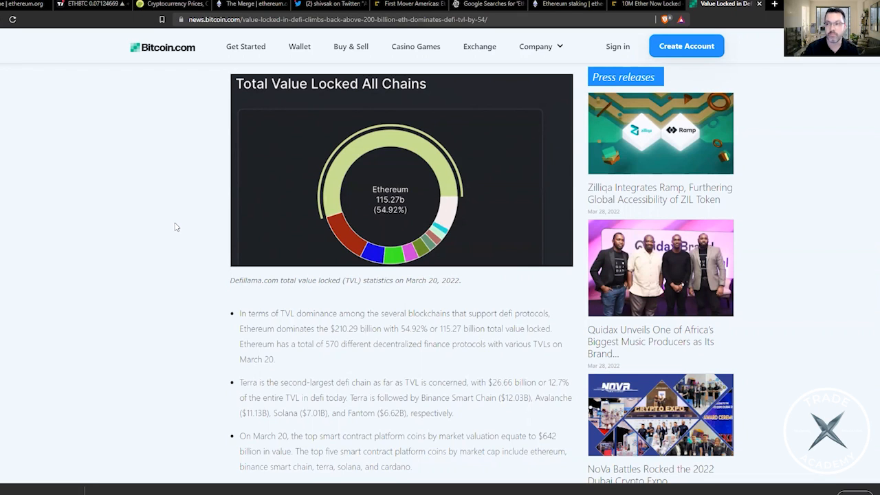
mouse_move(186, 170)
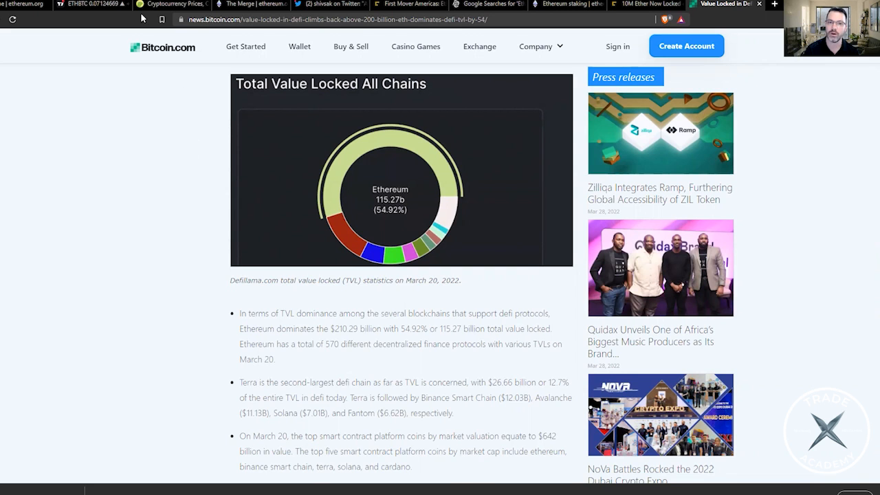
click(25, 4)
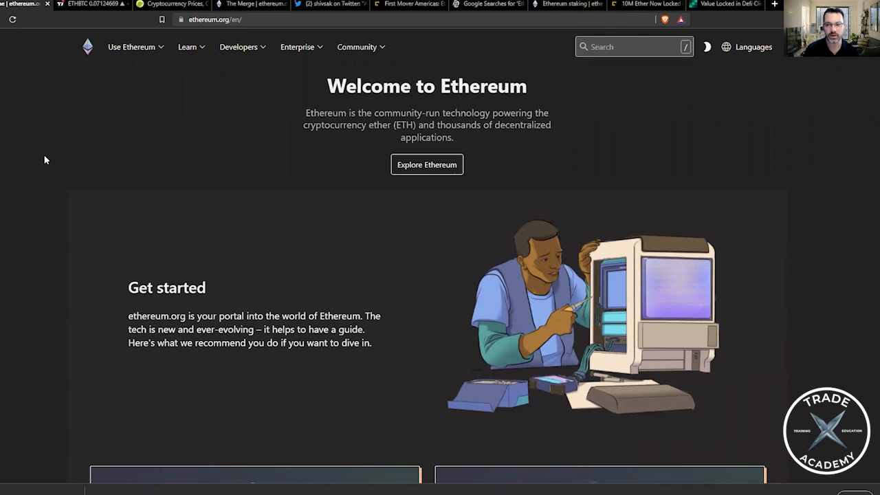
Step: Scroll the ethereum.org homepage past 'What is Ethereum?' to 'A fairer financial system'
scroll(down, 3)
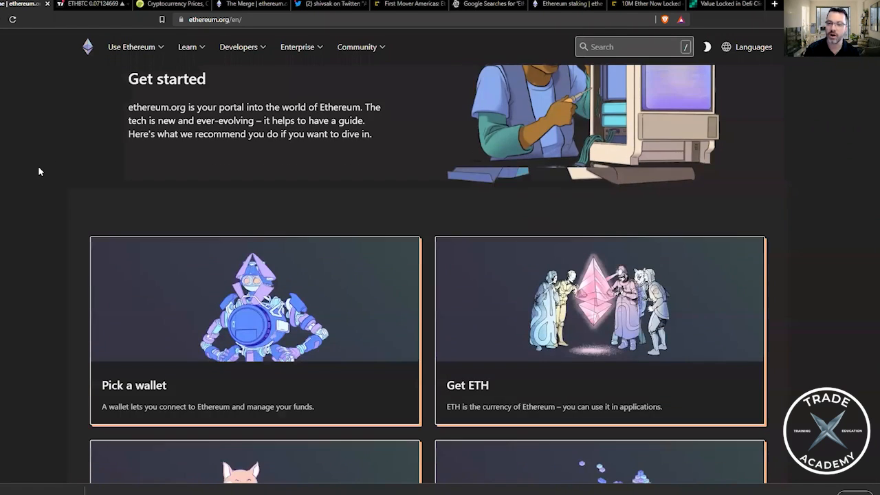
scroll(down, 3)
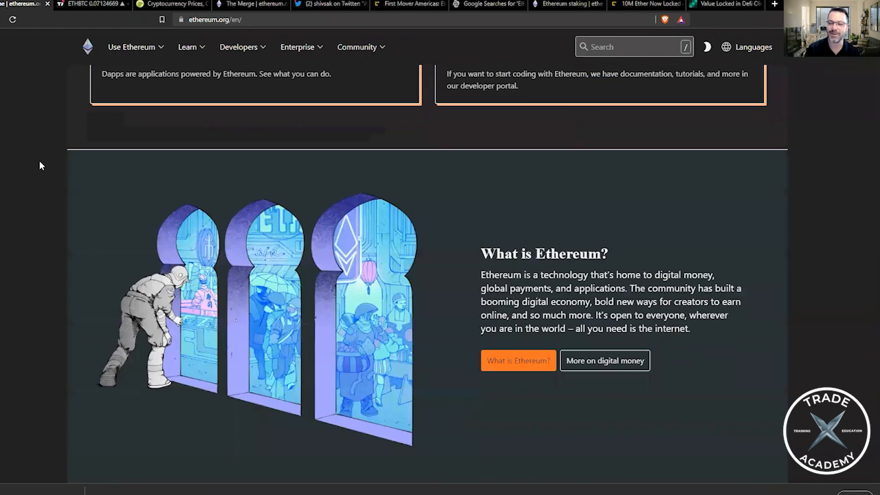
scroll(down, 3)
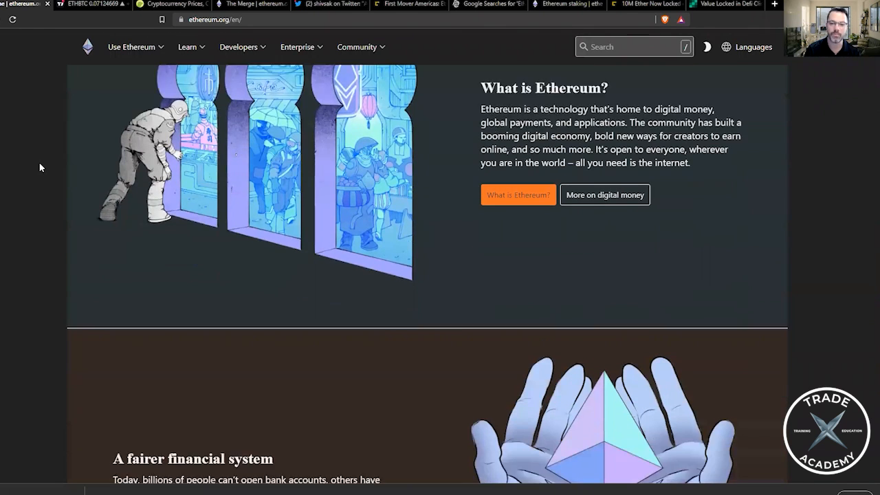
scroll(down, 3)
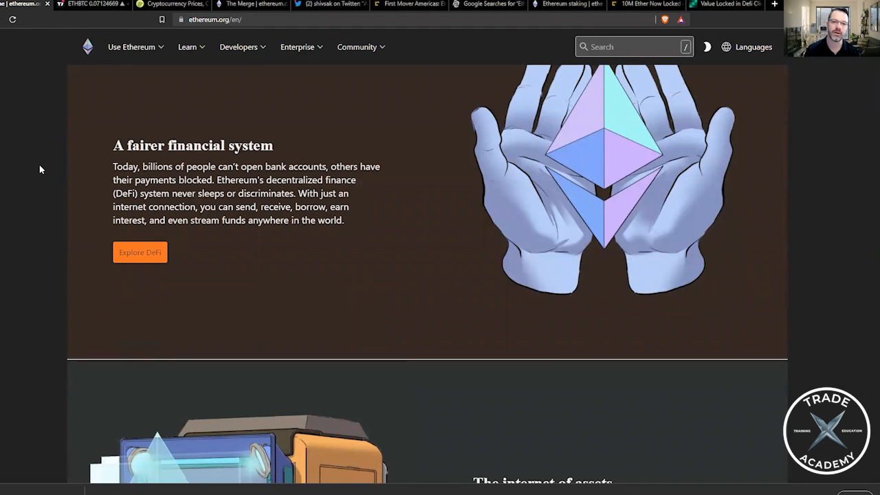
Step: Show the ETH/BTC 1D BITSTAMP chart with its descending trendline, then return to CoinGecko's market-cap list
click(90, 4)
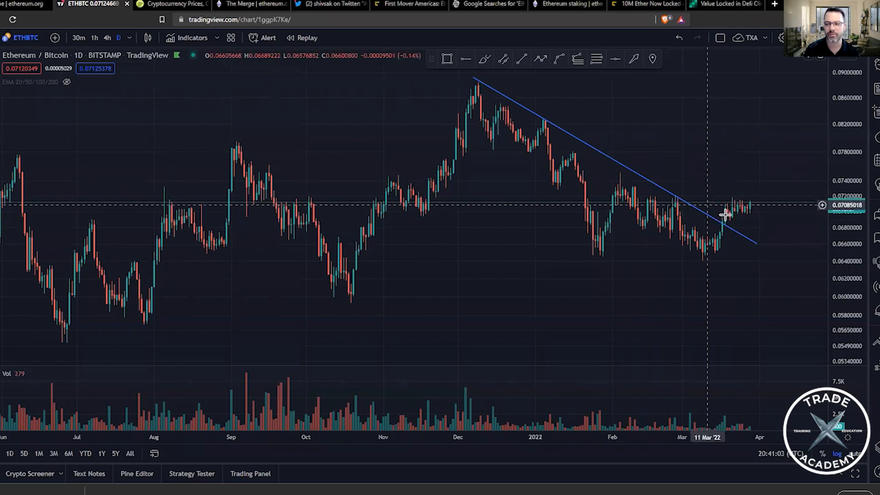
mouse_move(775, 121)
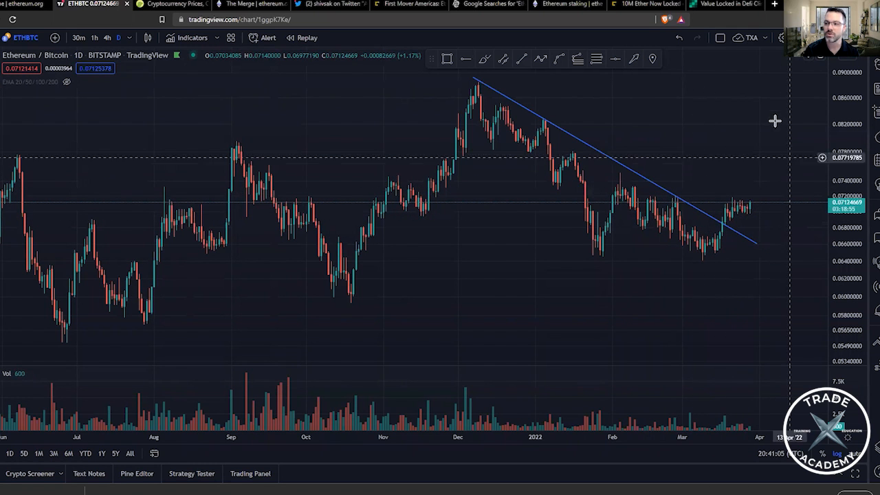
mouse_move(113, 209)
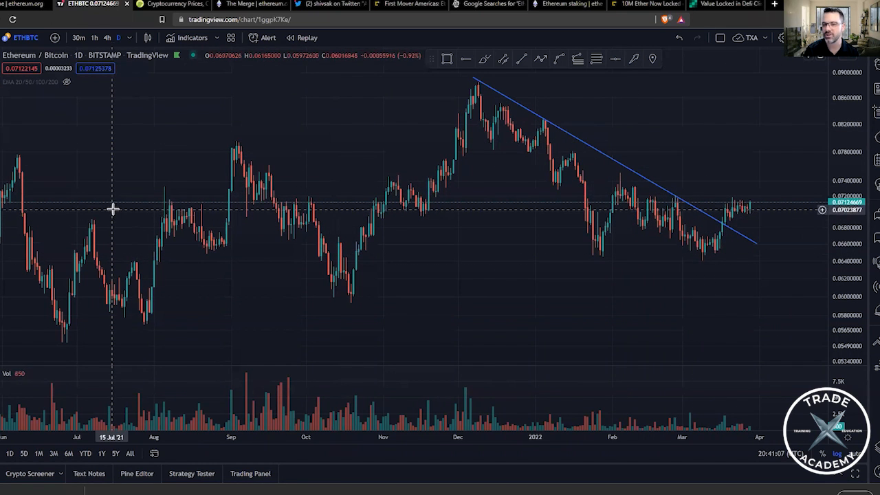
mouse_move(265, 139)
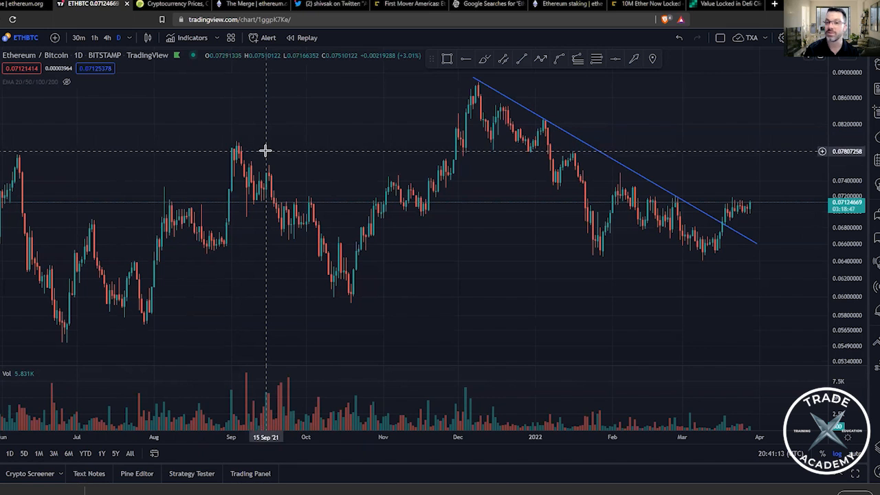
mouse_move(267, 140)
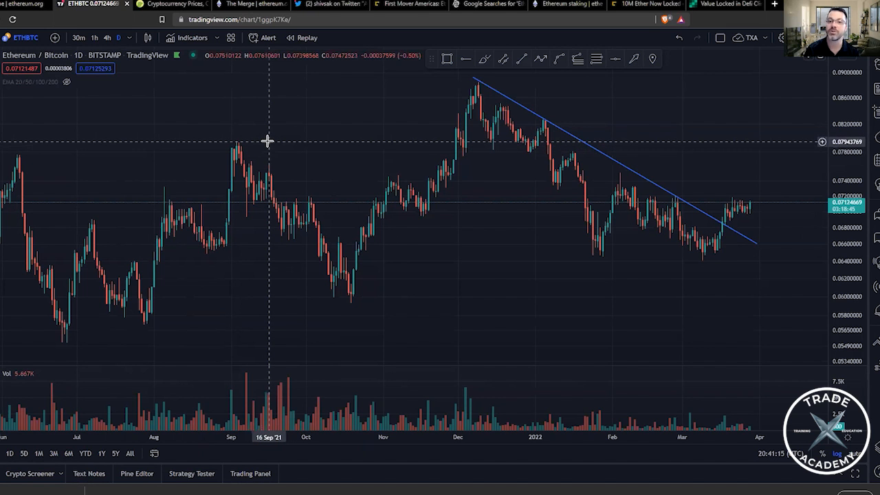
click(176, 4)
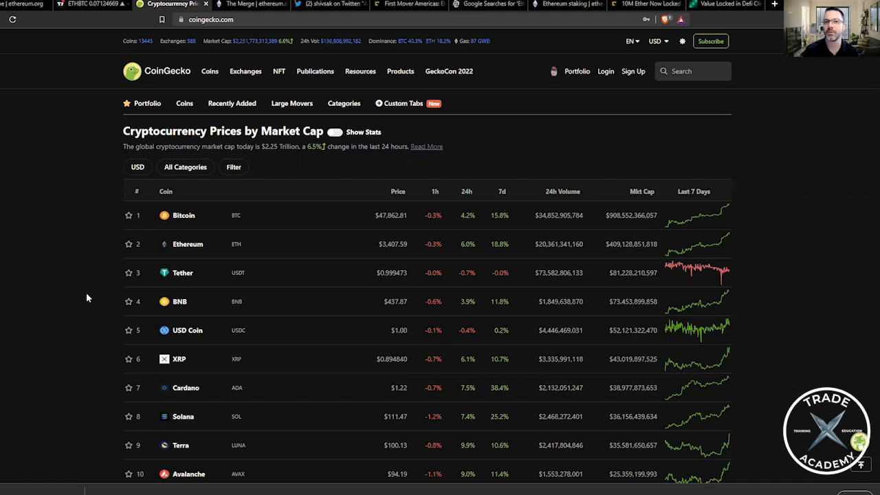
mouse_move(107, 318)
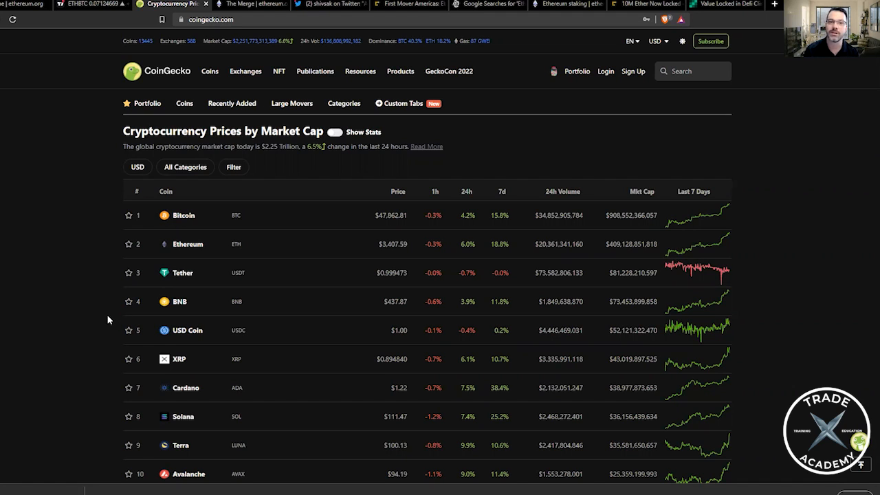
mouse_move(106, 240)
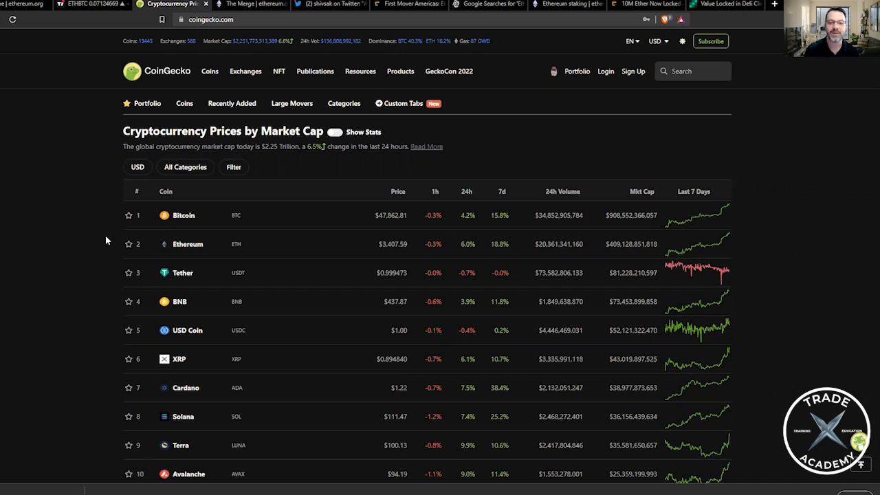
mouse_move(115, 204)
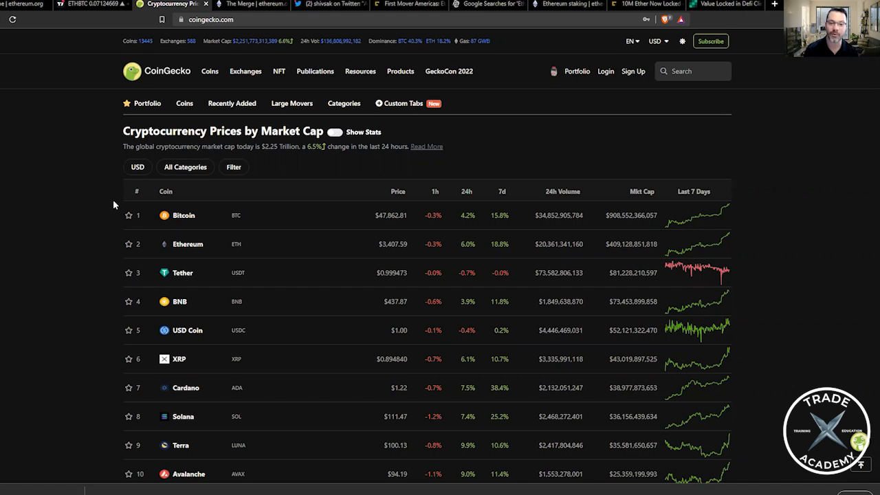
mouse_move(115, 203)
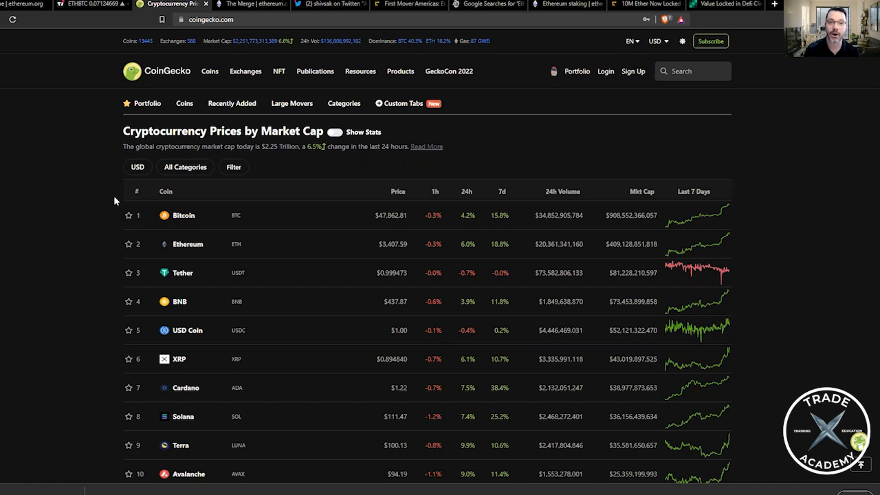